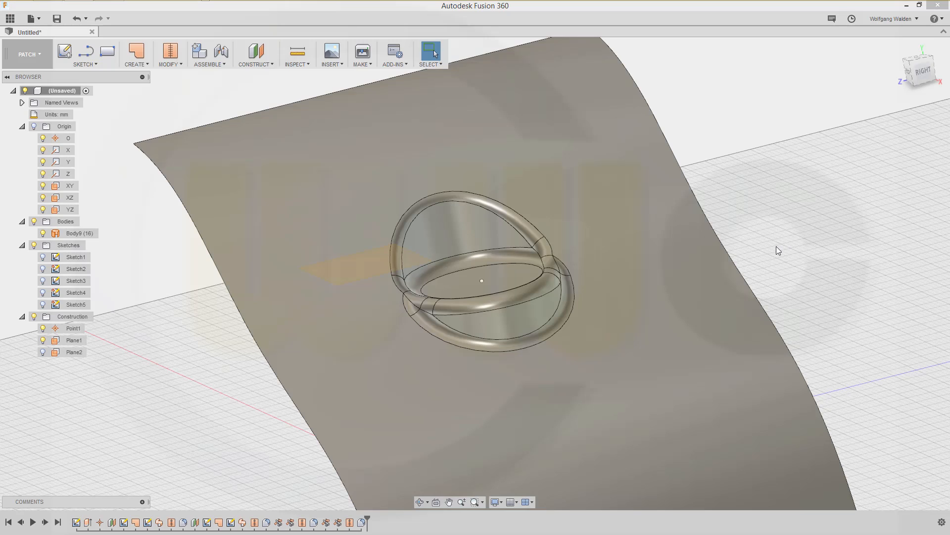
mouse_move(762, 256)
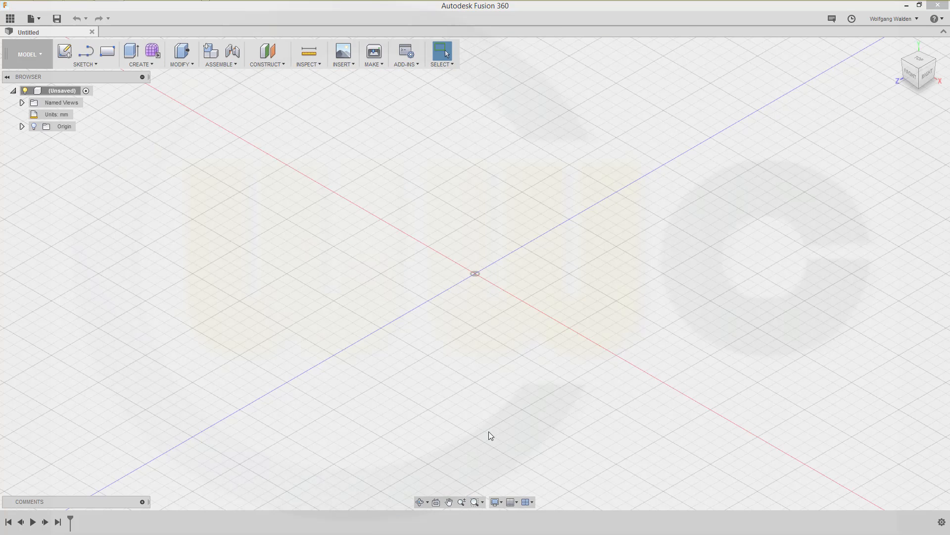
mouse_move(338, 279)
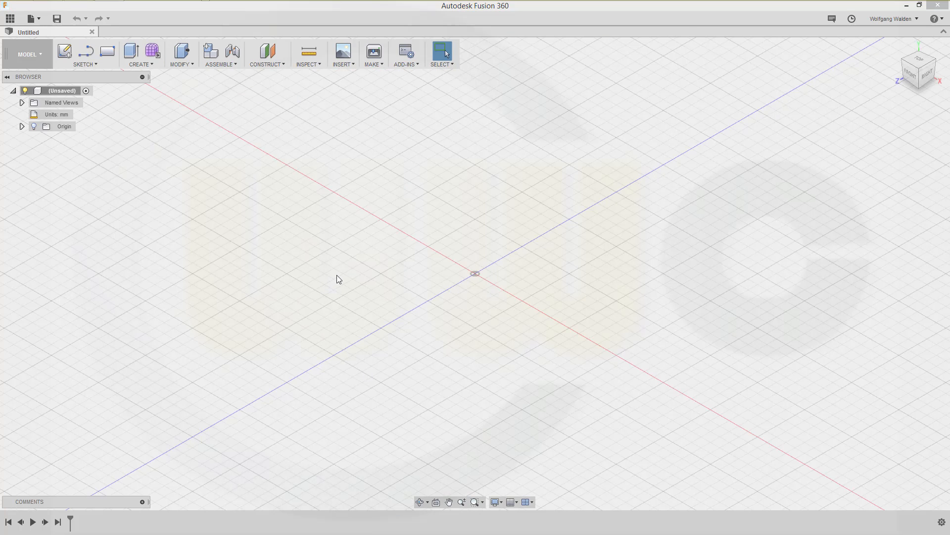
mouse_move(103, 167)
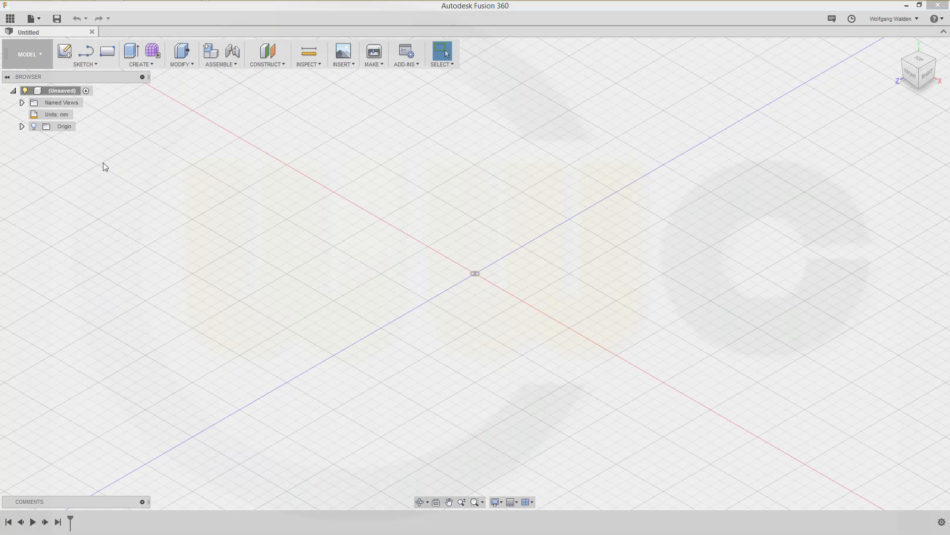
Switch to the Patch workspace and sketch an S-shaped spline descending from upper left.
left_click(27, 54)
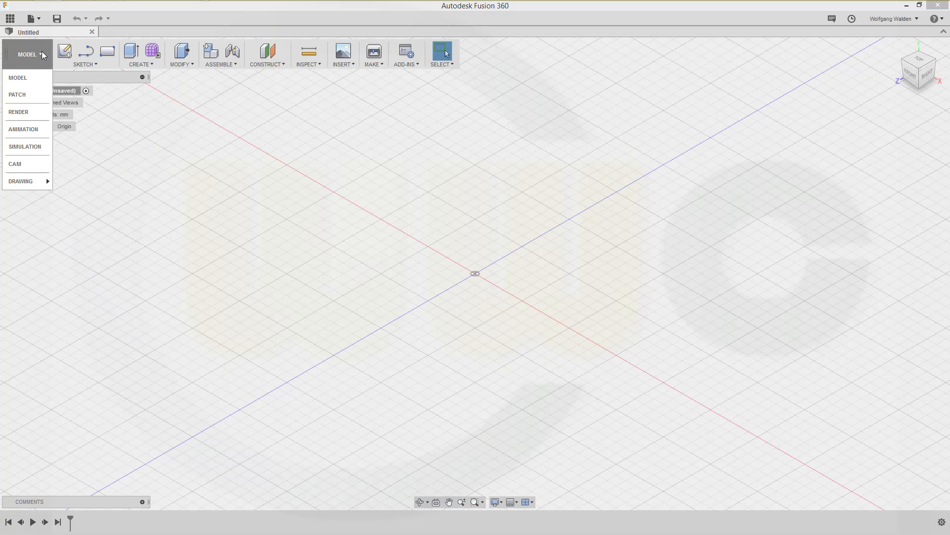
left_click(16, 94)
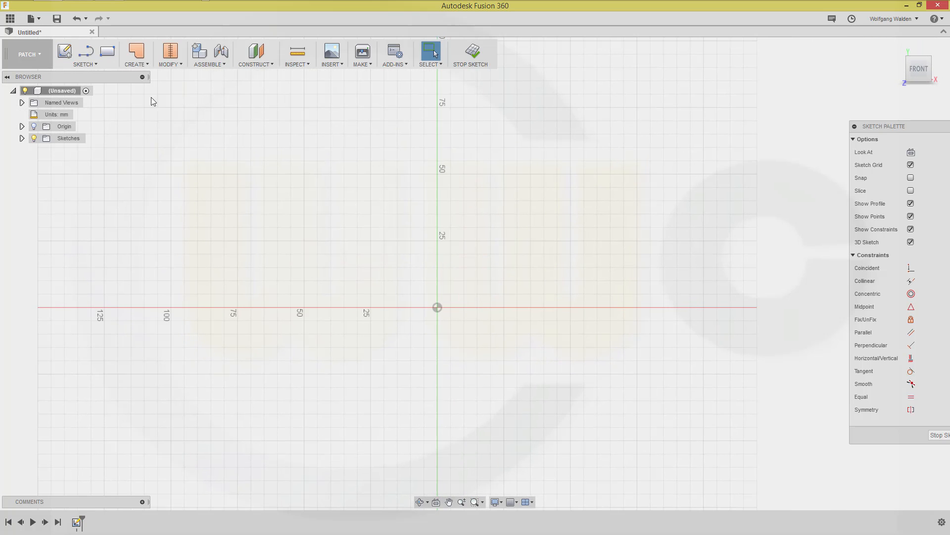
left_click(84, 54)
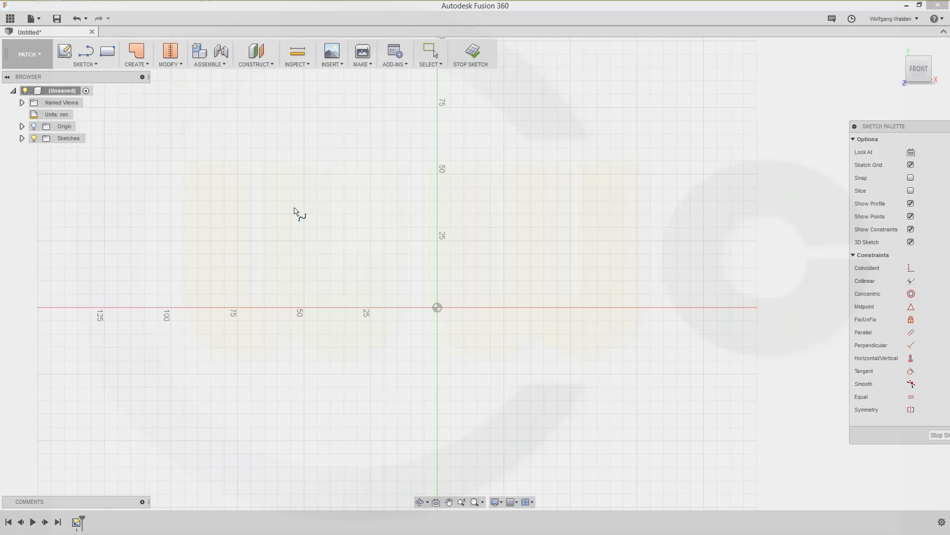
left_click(700, 306)
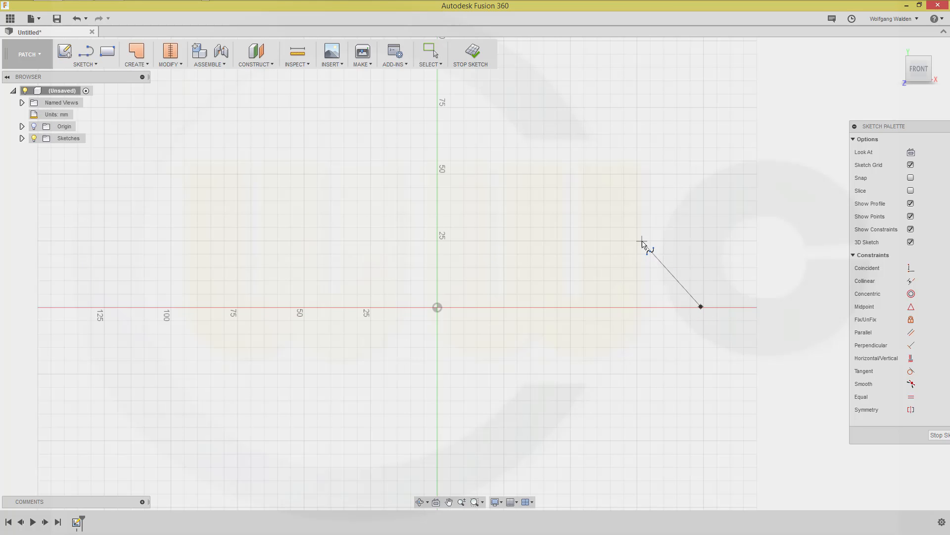
left_click(500, 159)
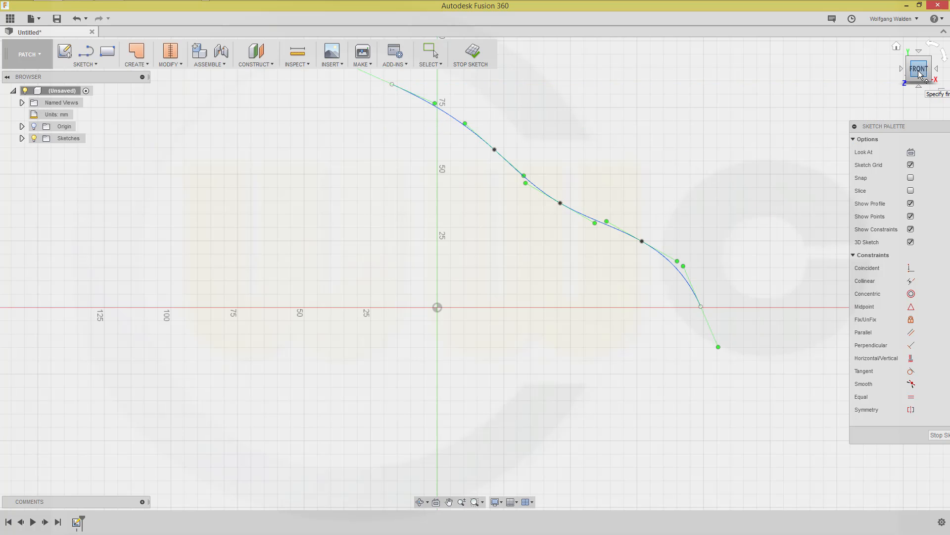
left_click(919, 66)
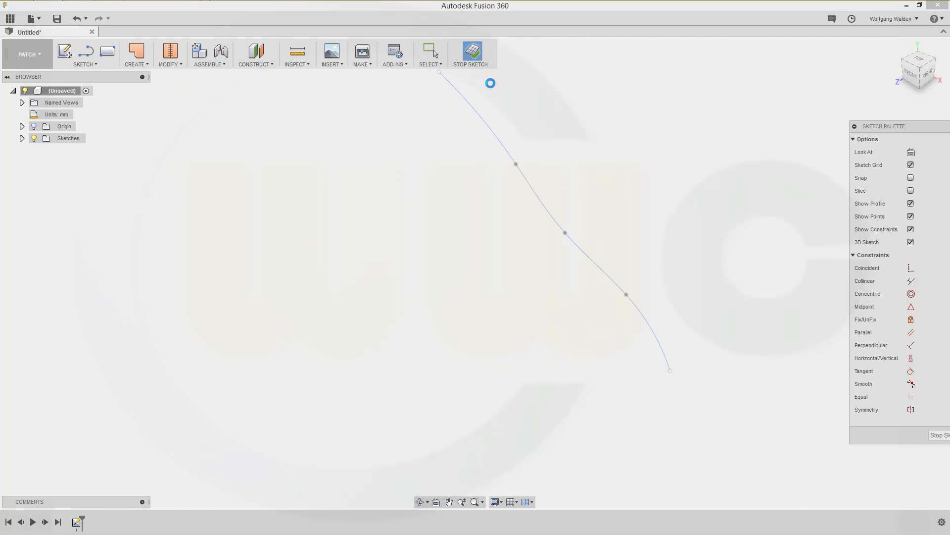
Extrude the spline symmetrically by 50 mm into a wavy surface body.
left_click(135, 54)
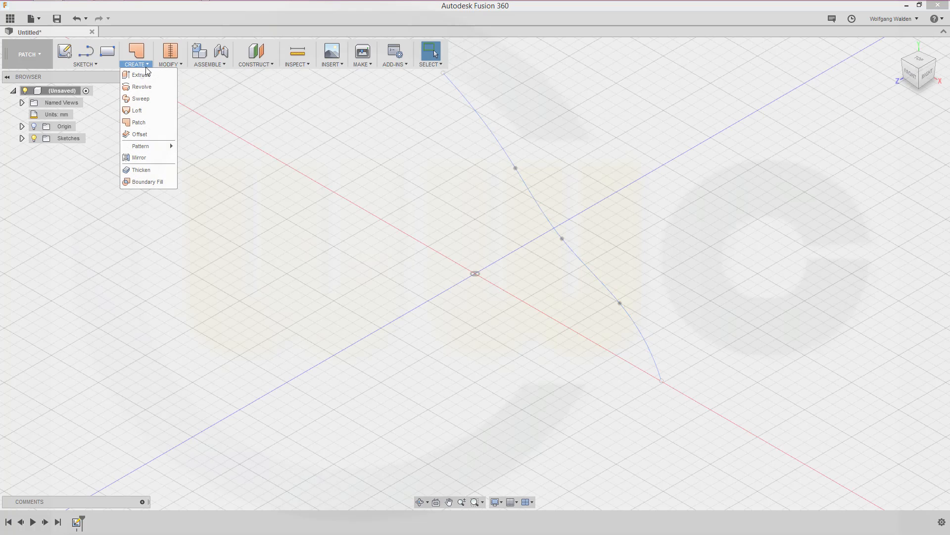
left_click(141, 74)
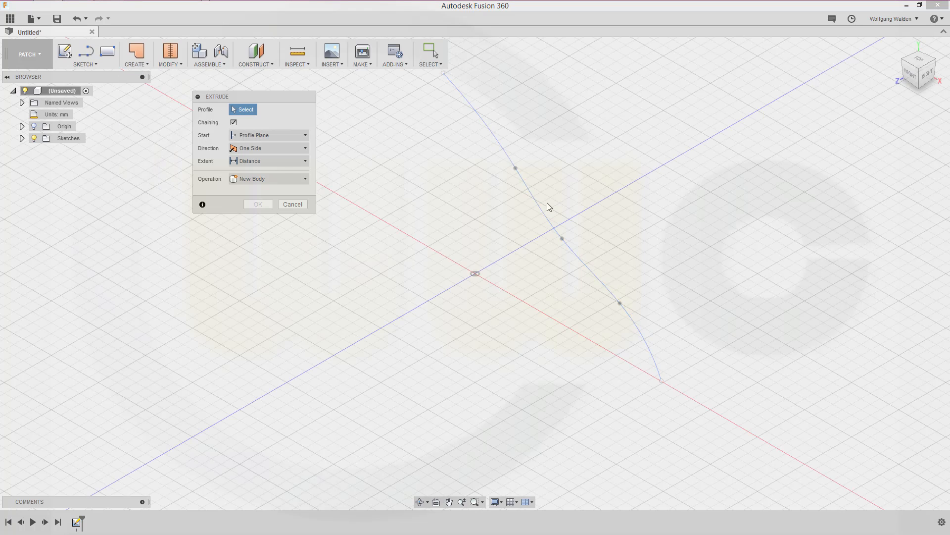
left_click(514, 168)
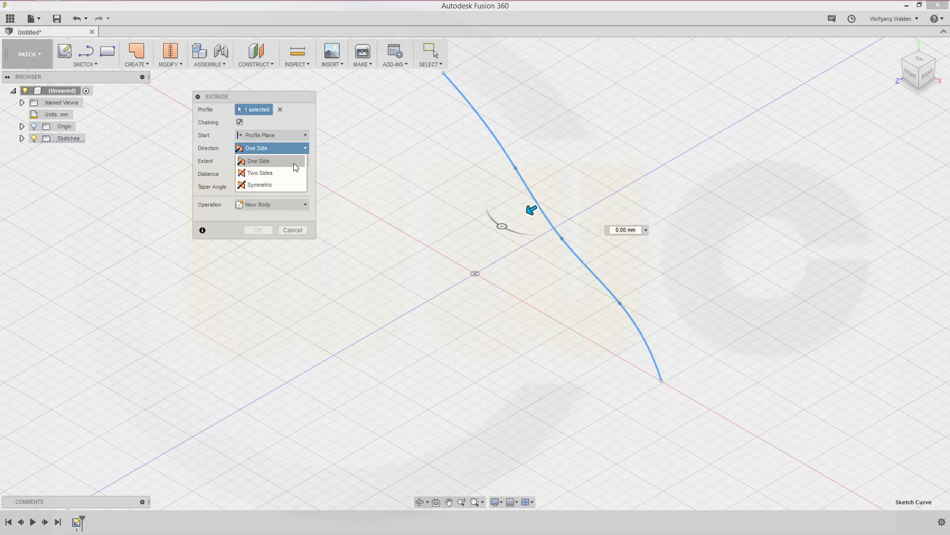
left_click(259, 185)
type("50")
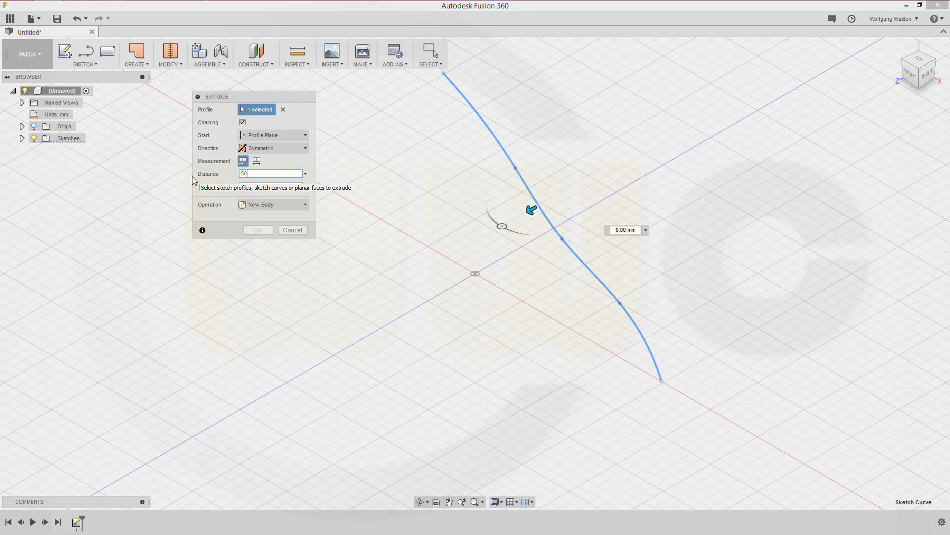
left_click(257, 230)
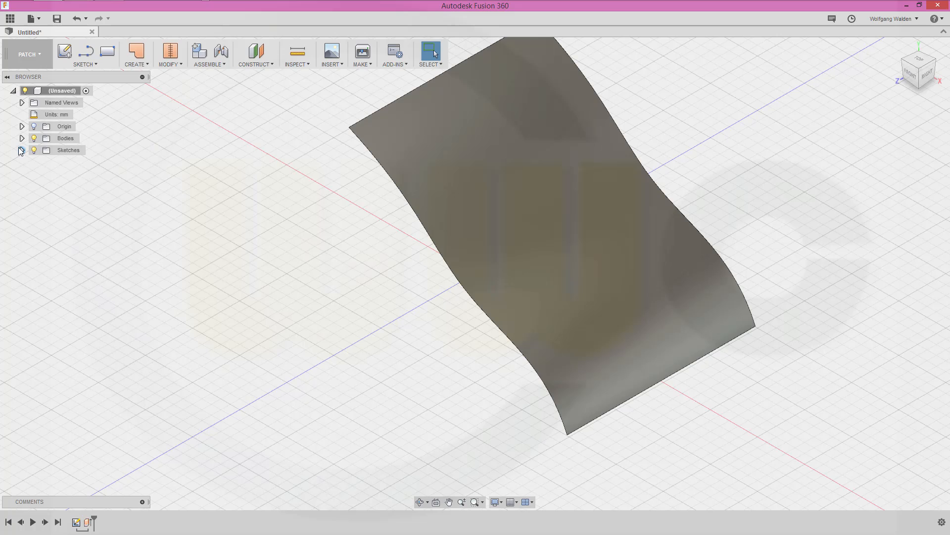
Turn Sketch1's visibility back on and bring up the Construct menu.
left_click(22, 150)
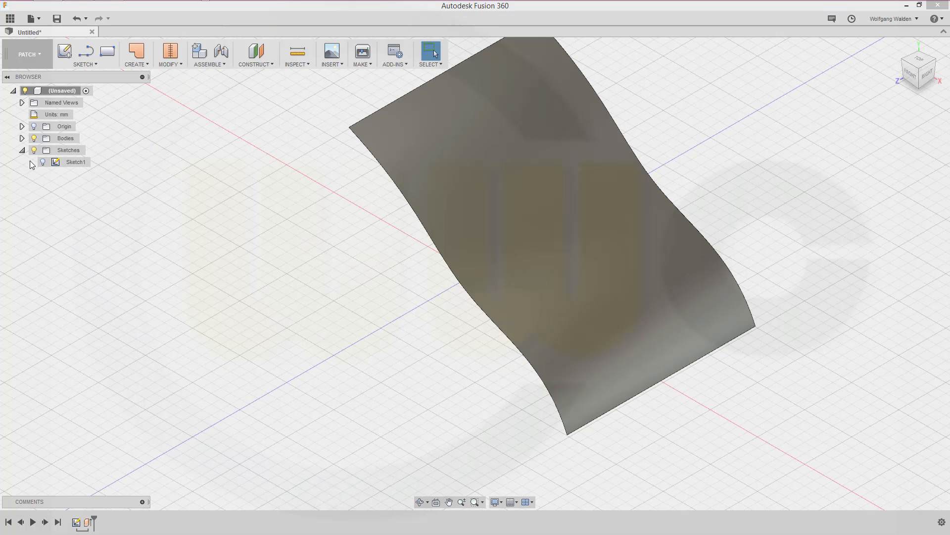
left_click(75, 162)
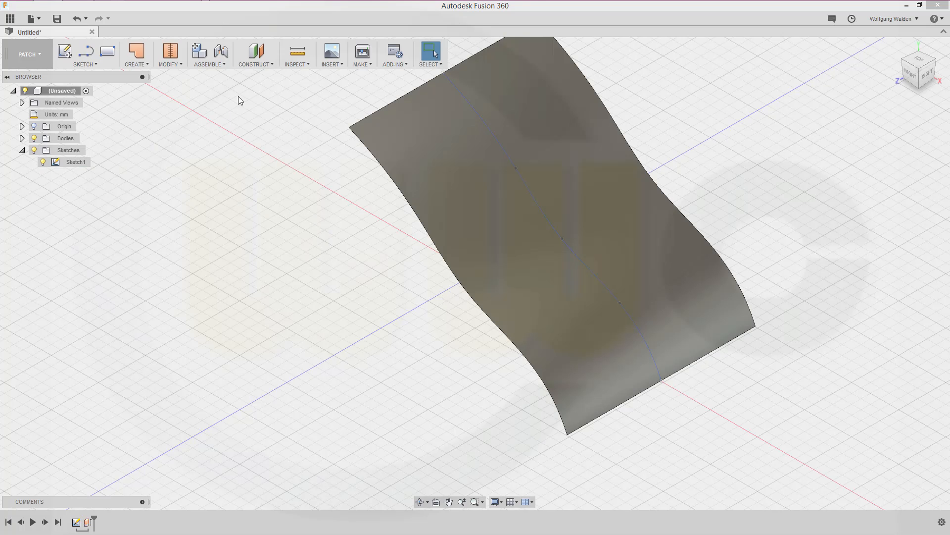
left_click(254, 54)
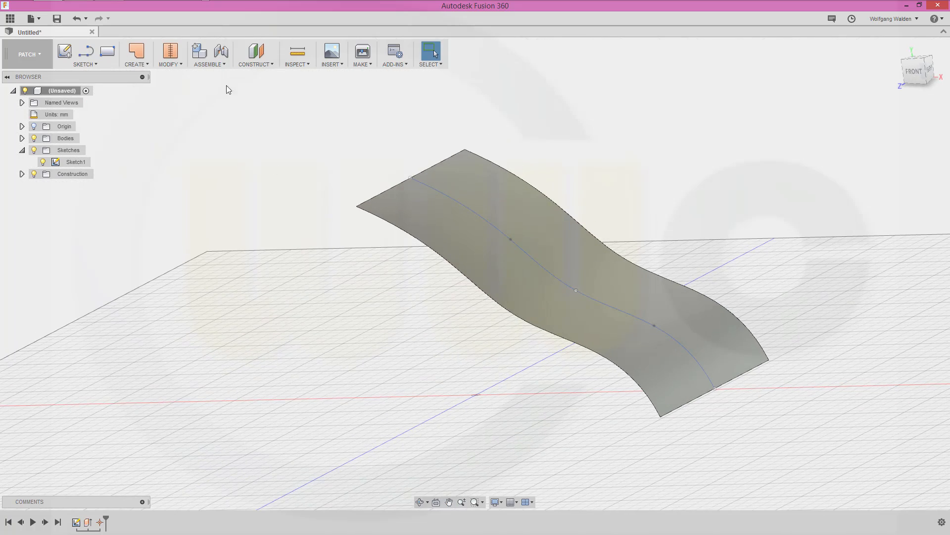
left_click(255, 54)
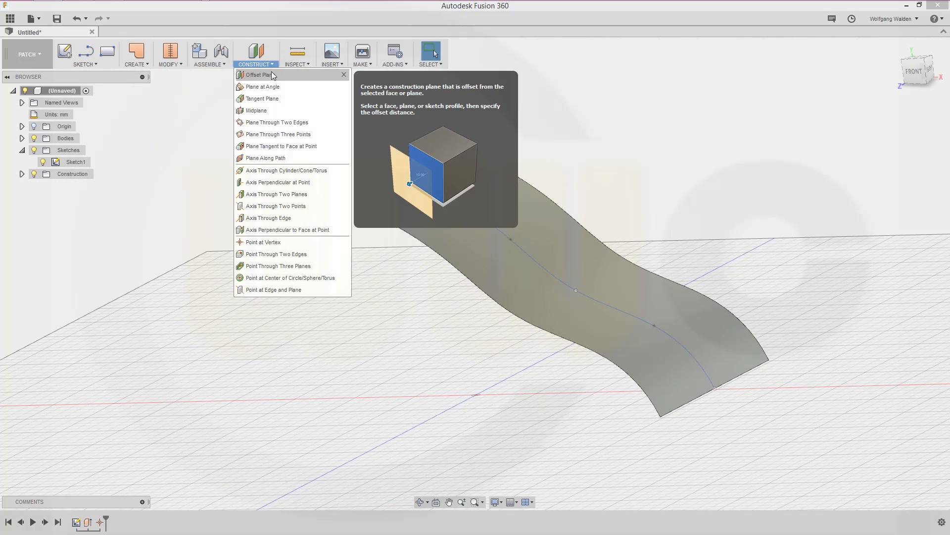
Create a plane offset about 39 mm from the XZ origin plane, crossing the surface.
left_click(259, 75)
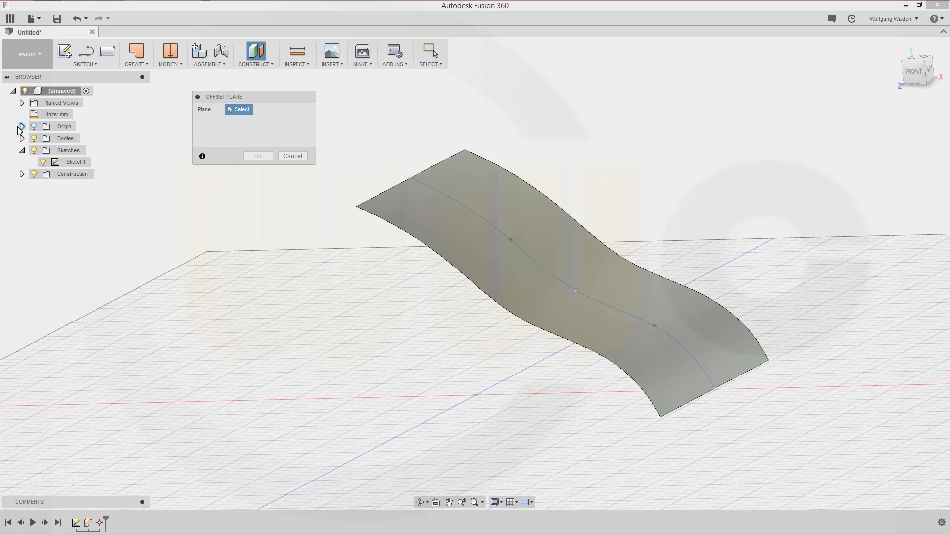
left_click(21, 126)
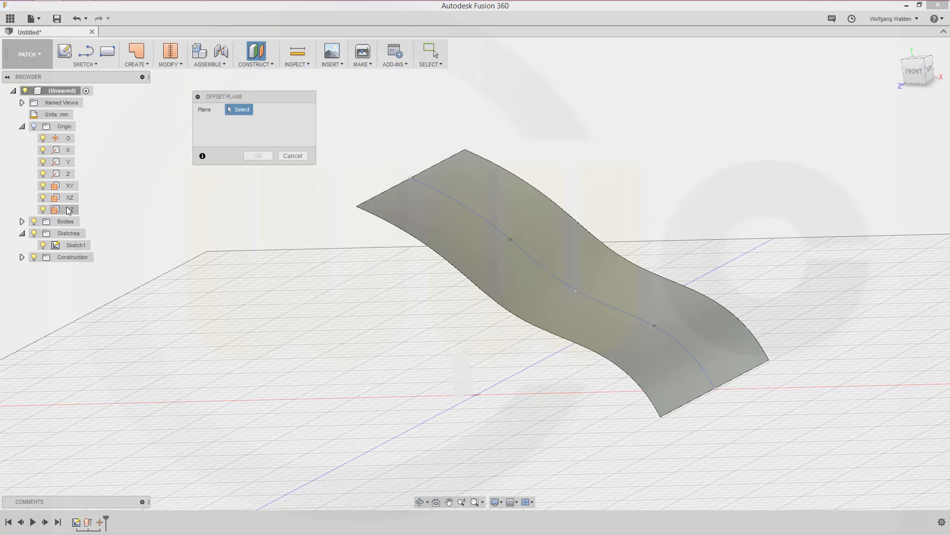
mouse_move(68, 197)
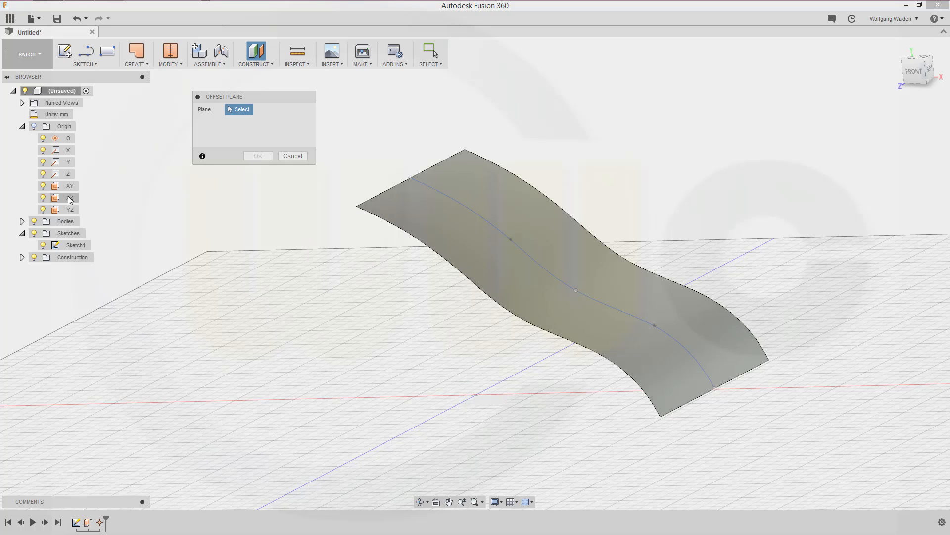
left_click(70, 197)
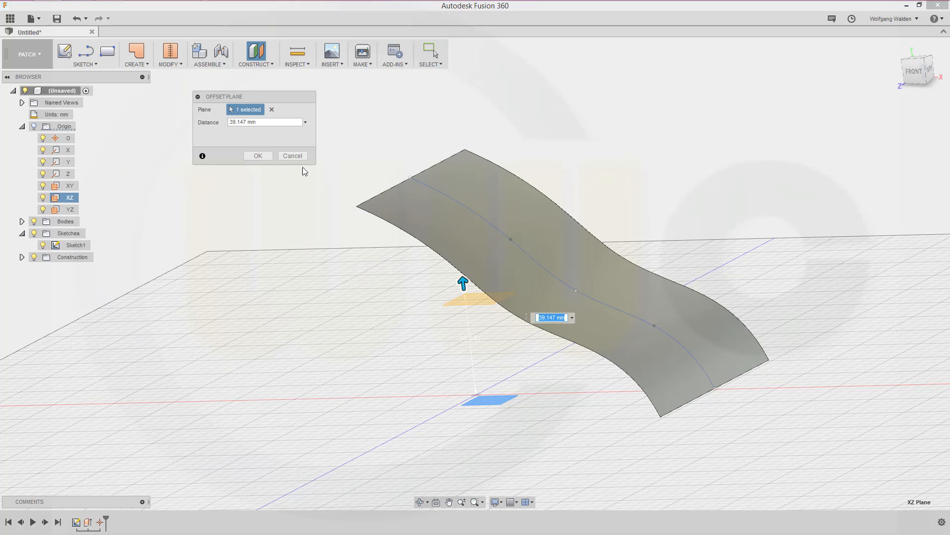
left_click(292, 155)
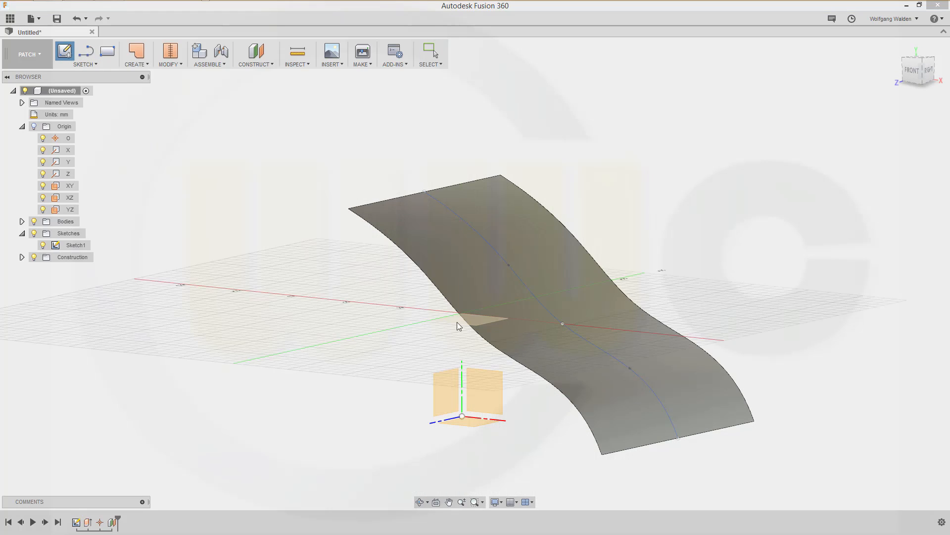
Sketch a 30 mm circle on the offset plane, centred at the curve's midpoint.
left_click(64, 50)
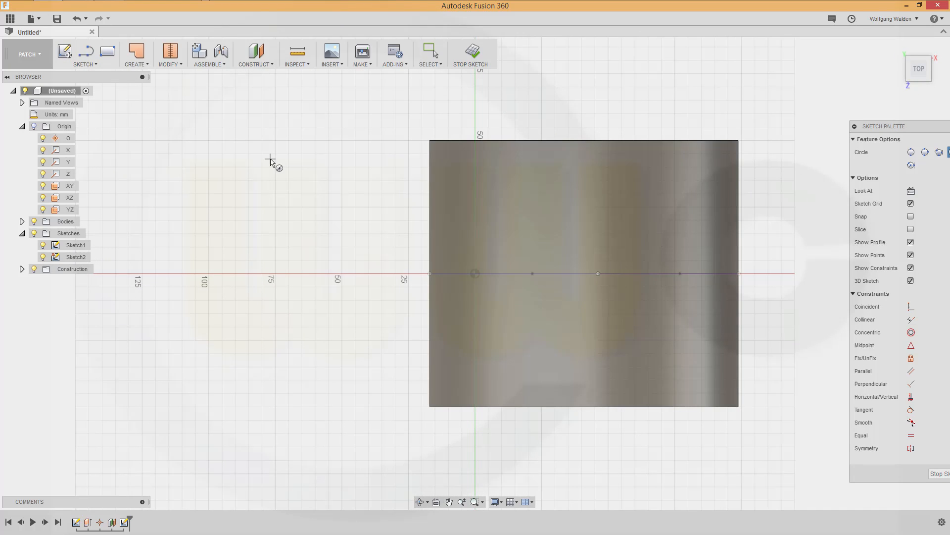
mouse_move(599, 274)
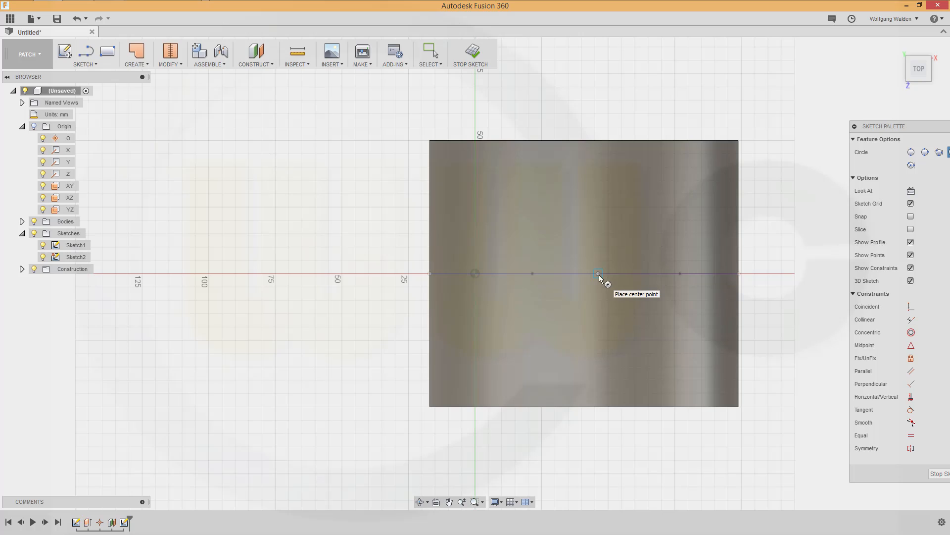
left_click(599, 273)
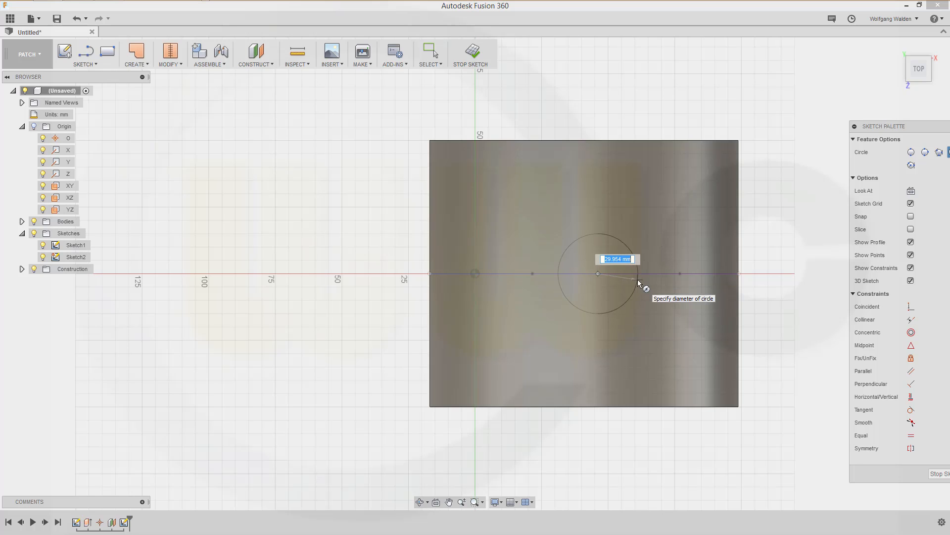
type("30 mm")
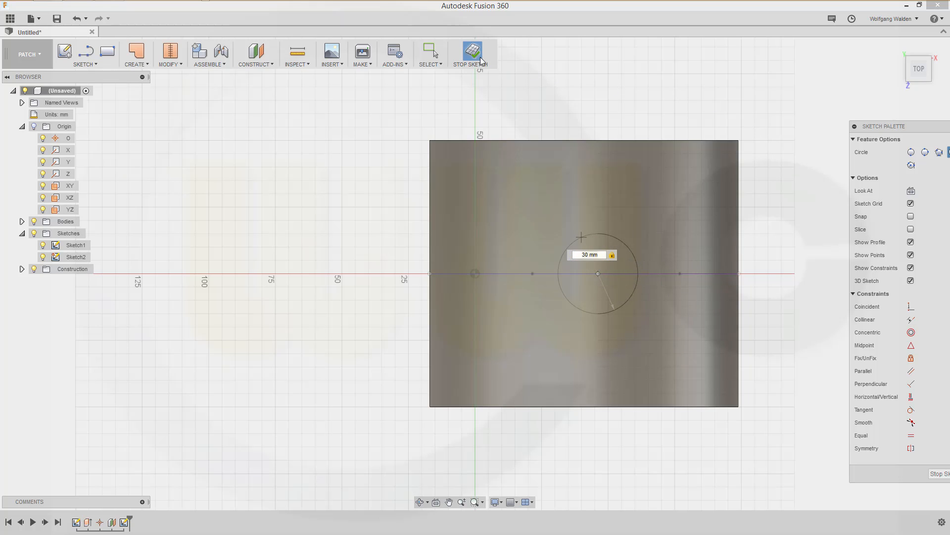
left_click(471, 54)
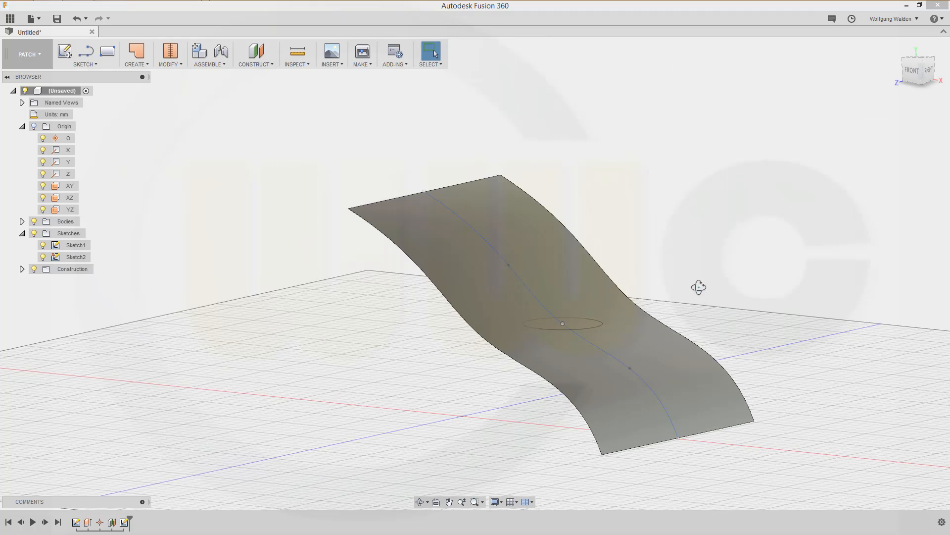
Patch the 30 mm circle into a flat disc surface, the model's second body.
left_click(75, 245)
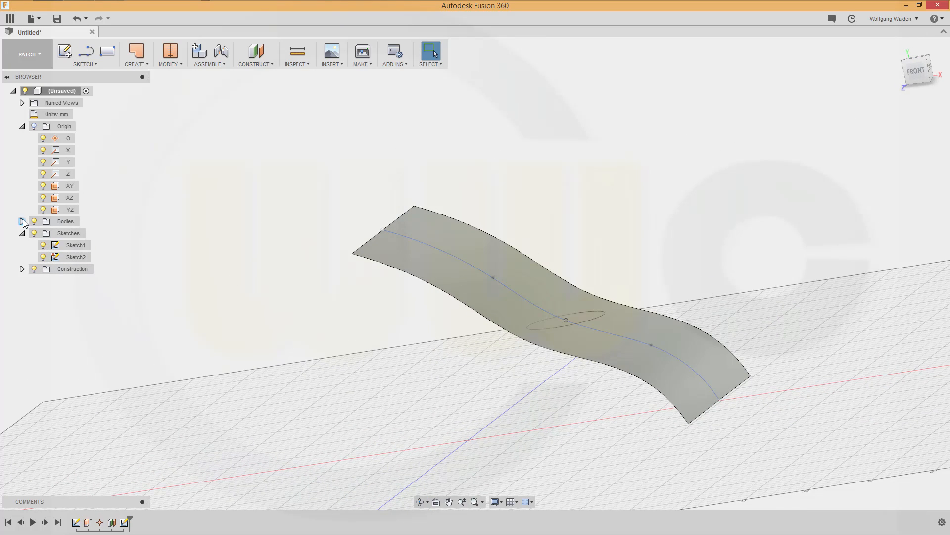
left_click(23, 221)
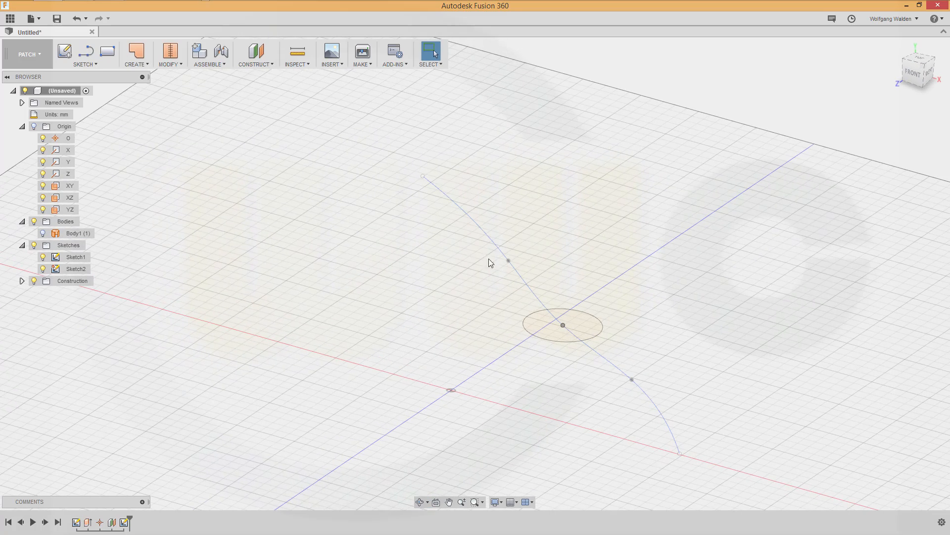
mouse_move(136, 54)
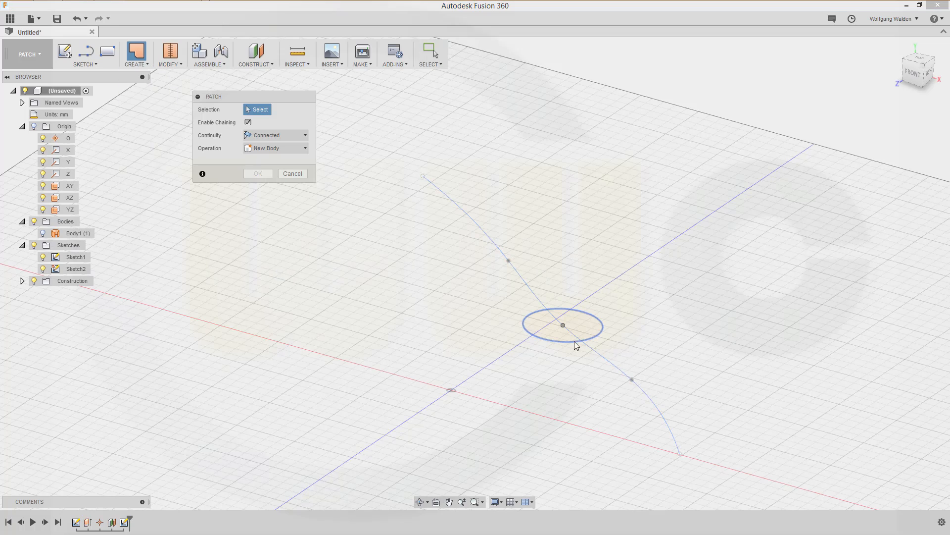
left_click(563, 324)
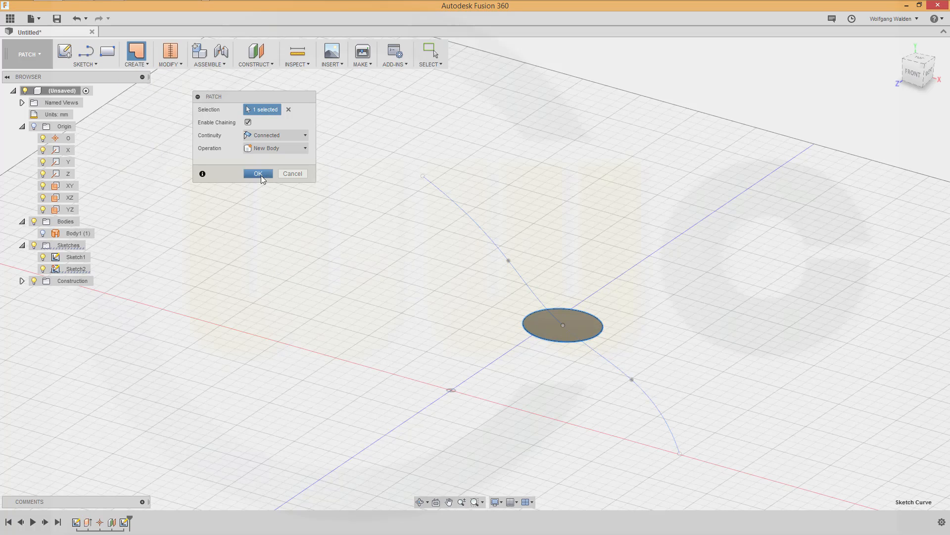
left_click(257, 173)
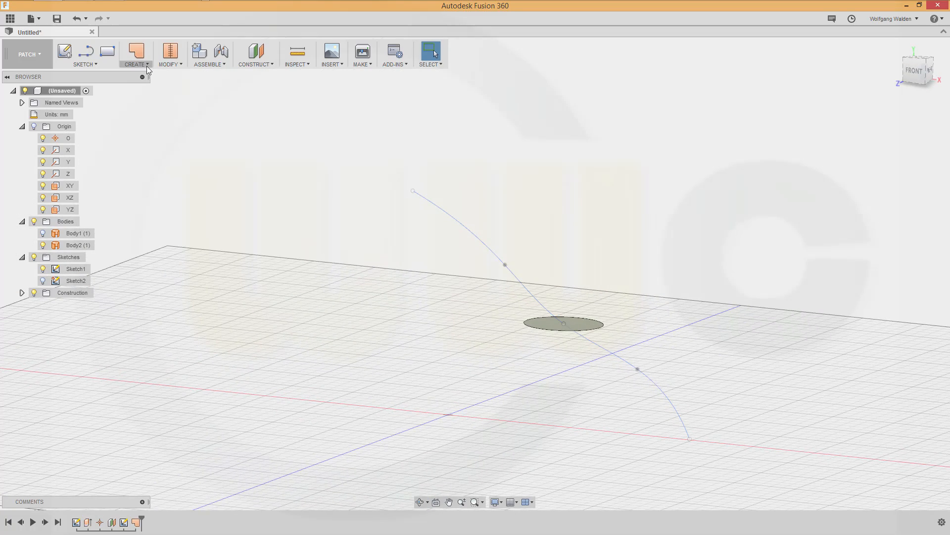
left_click(135, 54)
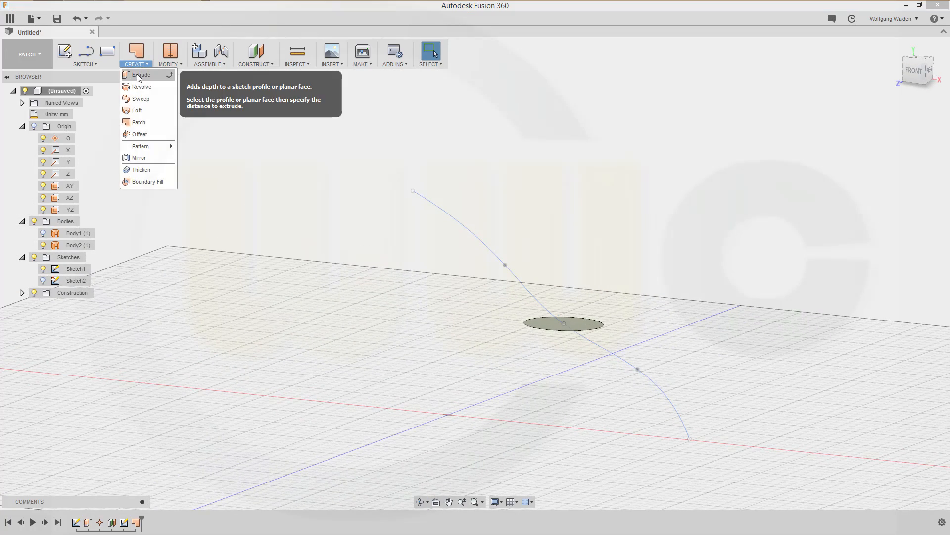
left_click(141, 75)
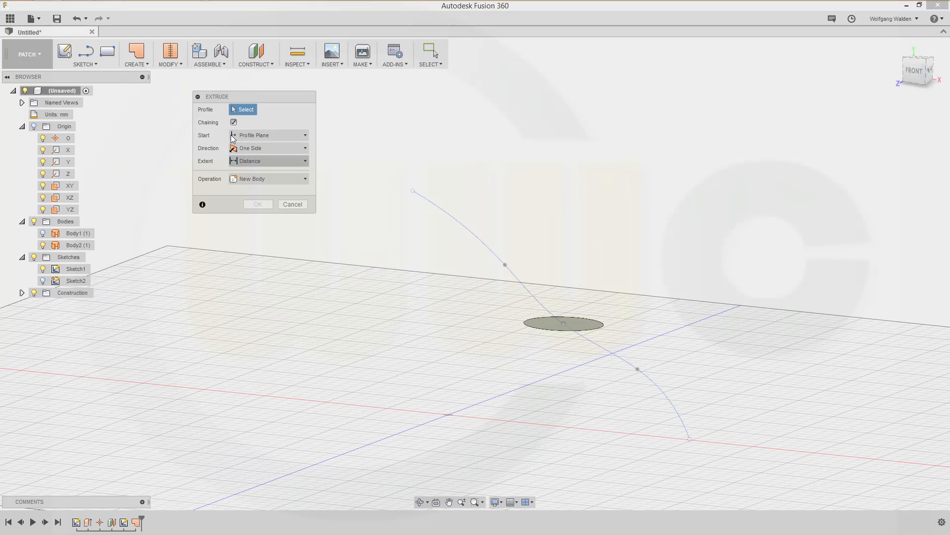
left_click(293, 203)
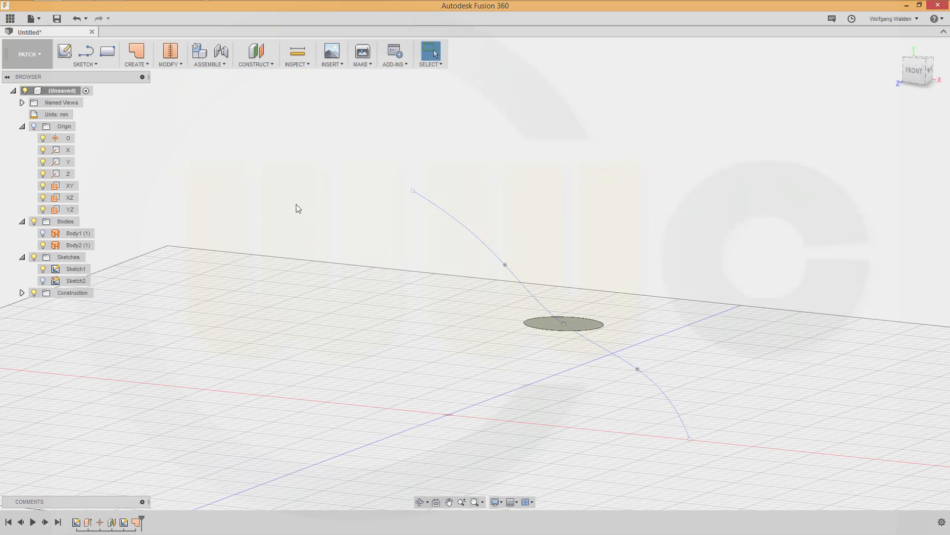
mouse_move(188, 183)
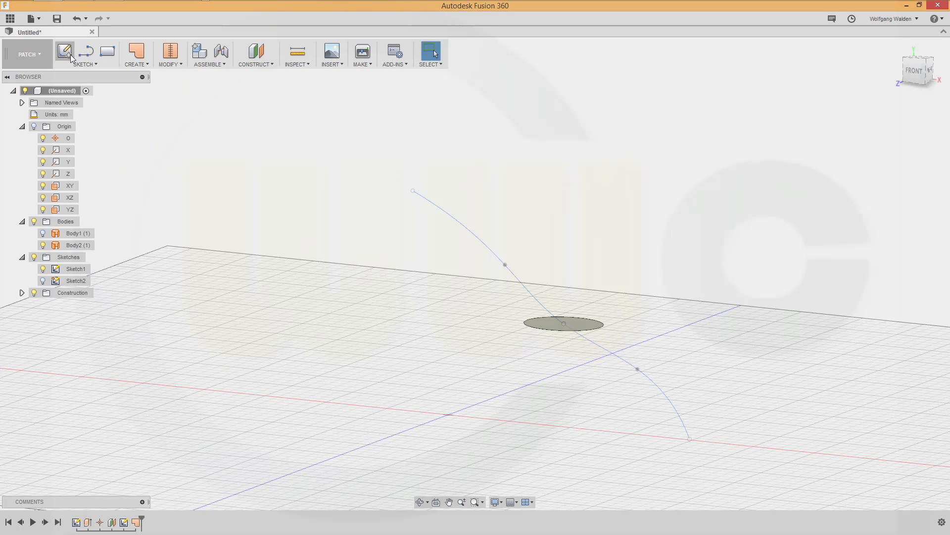
In a new sketch, intersect the disc patch and draw a 40 mm line at 80°.
left_click(70, 208)
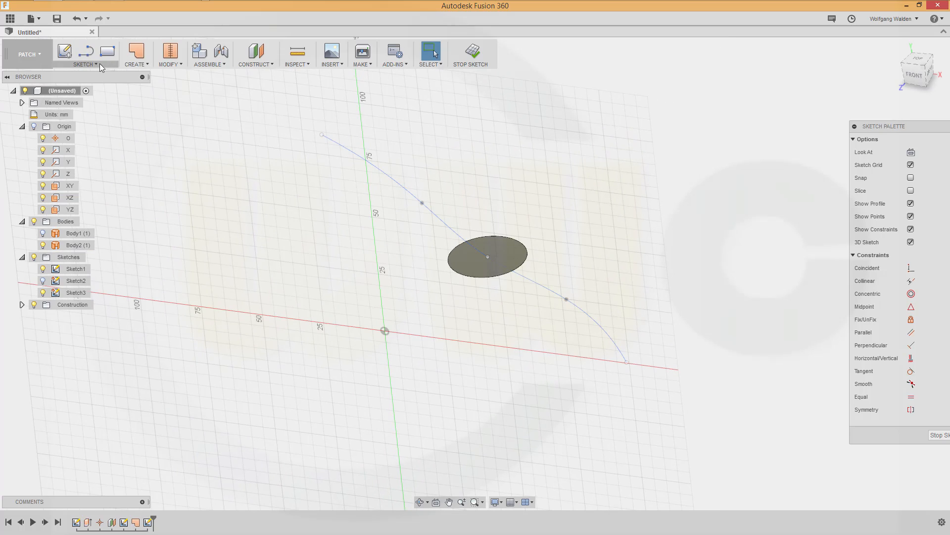
left_click(84, 53)
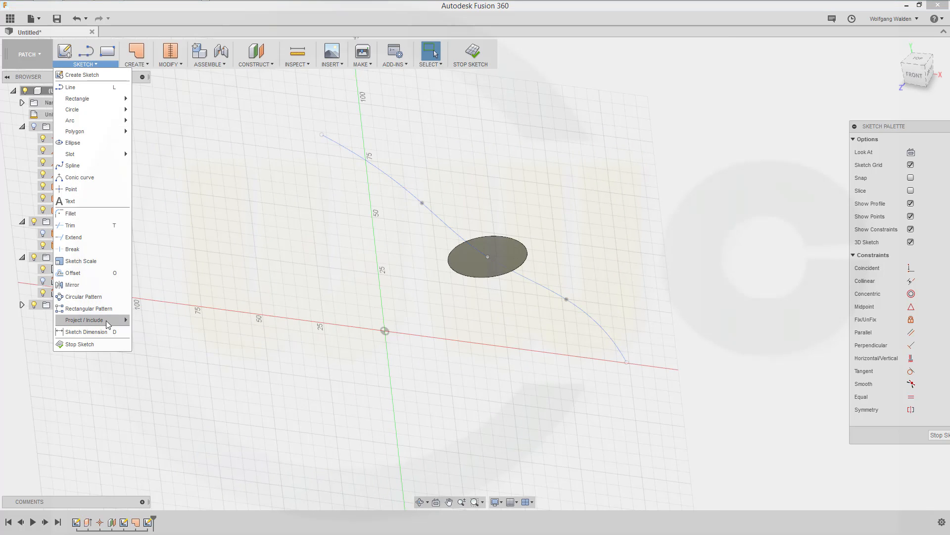
left_click(85, 319)
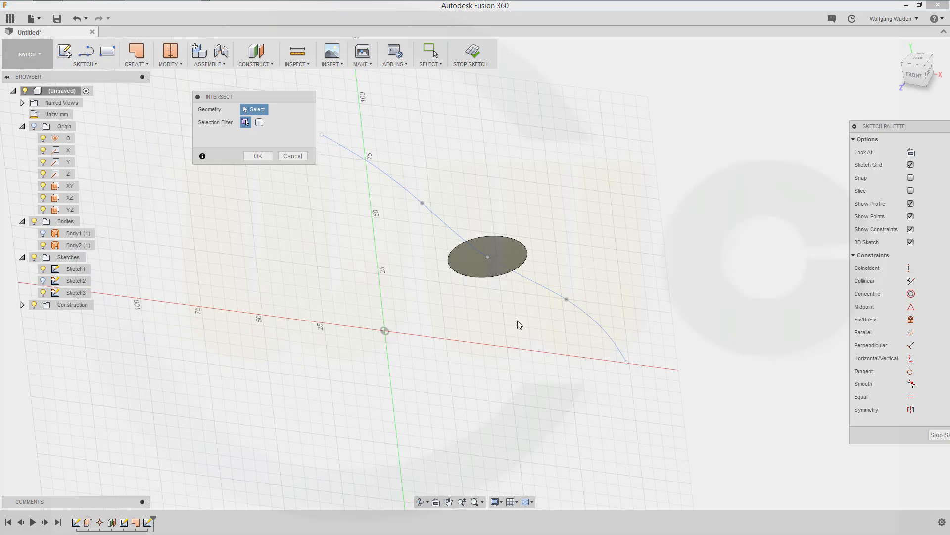
left_click(488, 256)
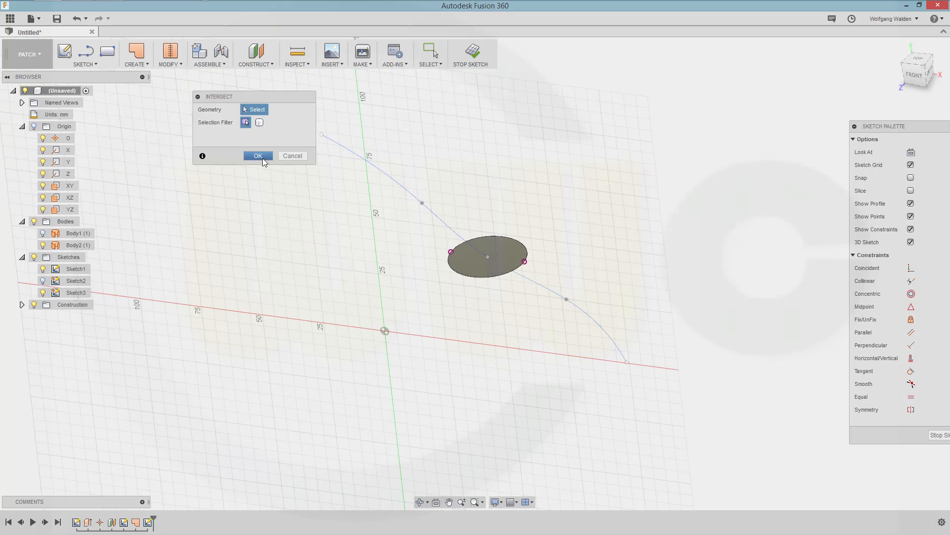
left_click(257, 156)
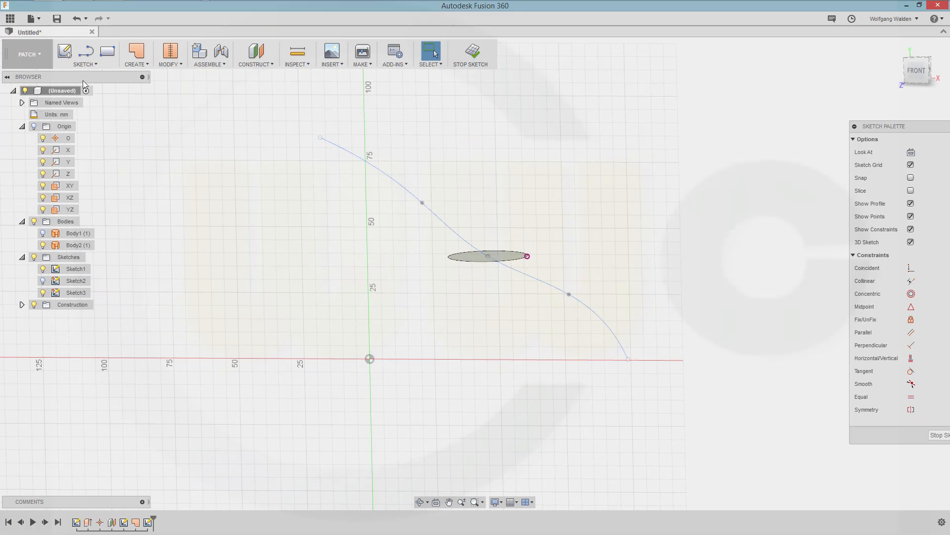
left_click(85, 51)
type("40")
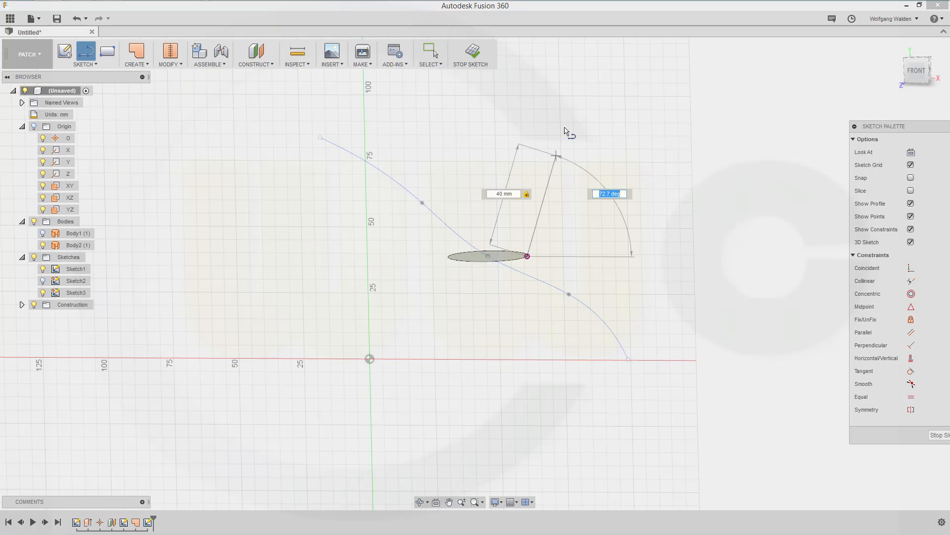
type("8")
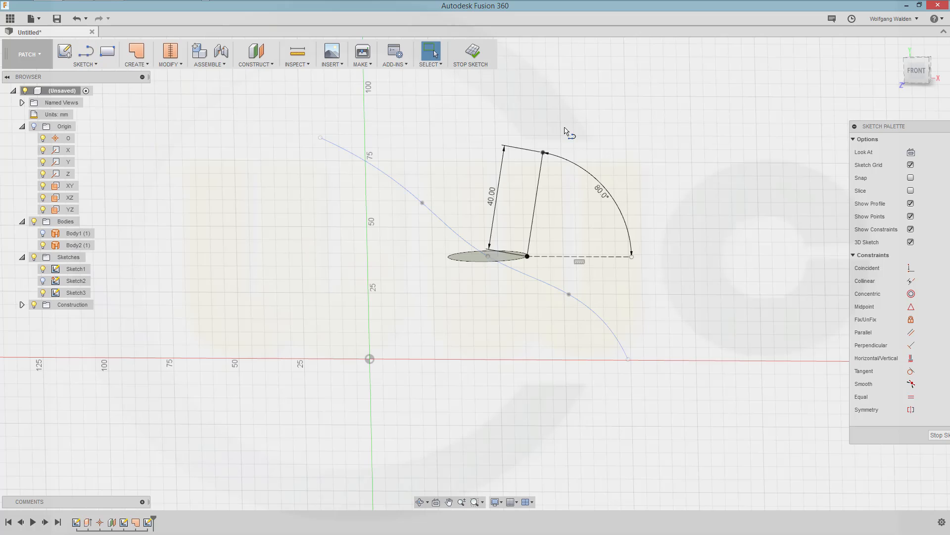
mouse_move(746, 158)
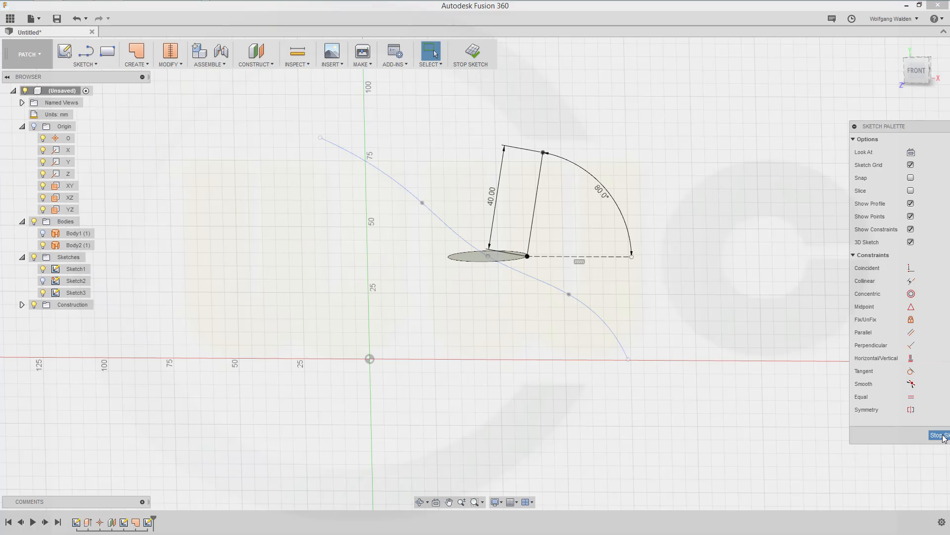
Sweep the disc along the 80° line into a tapered cone surface.
left_click(938, 435)
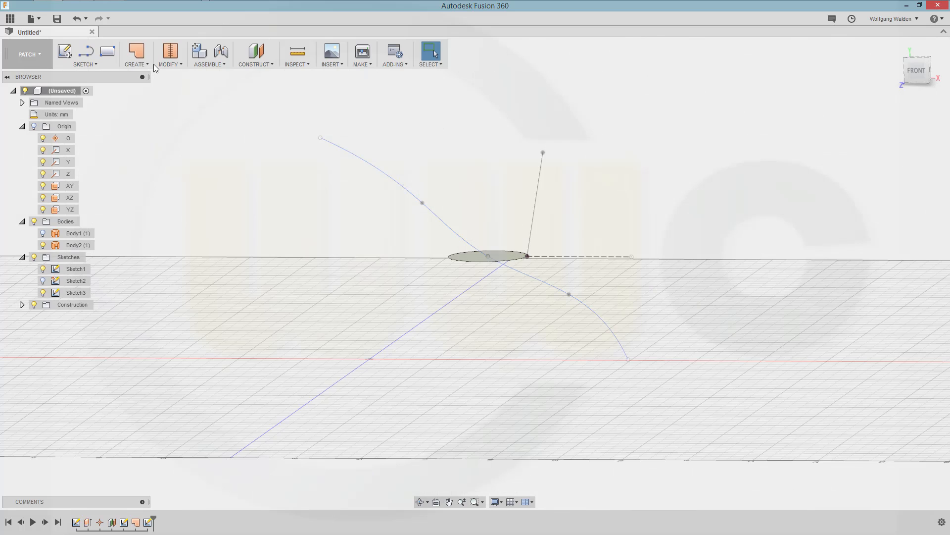
left_click(134, 54)
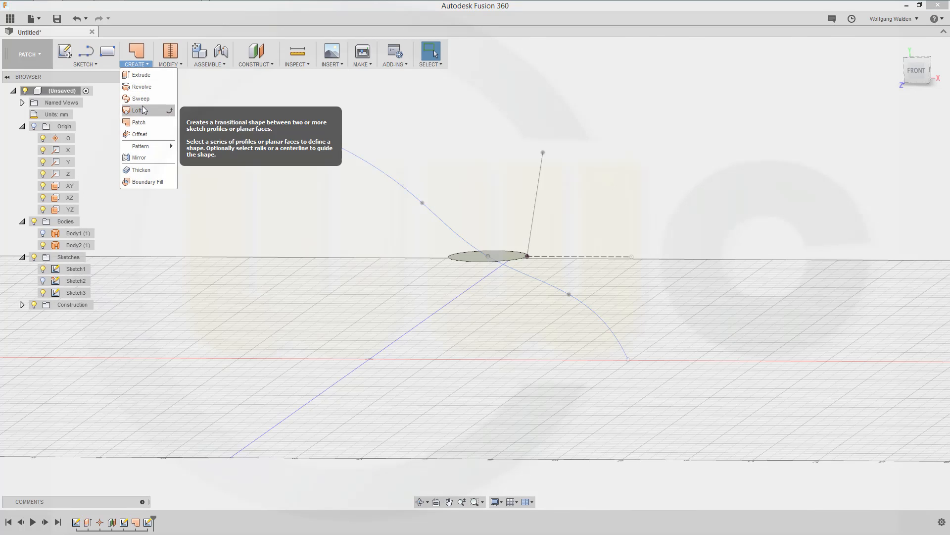
left_click(140, 98)
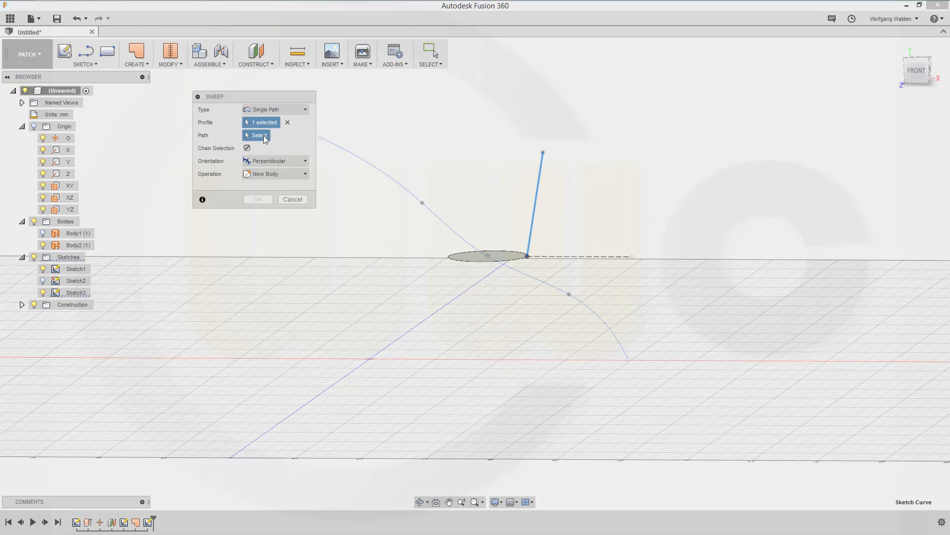
left_click(543, 200)
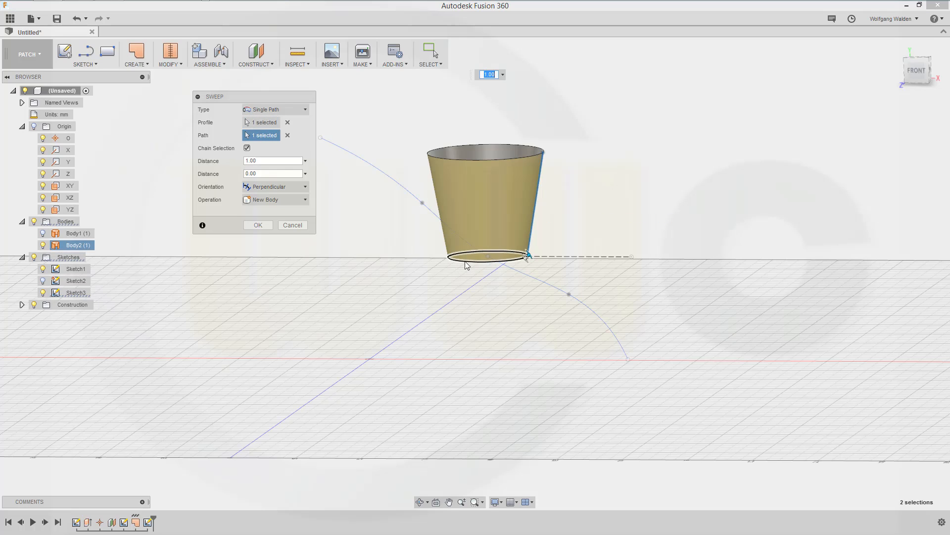
left_click(257, 225)
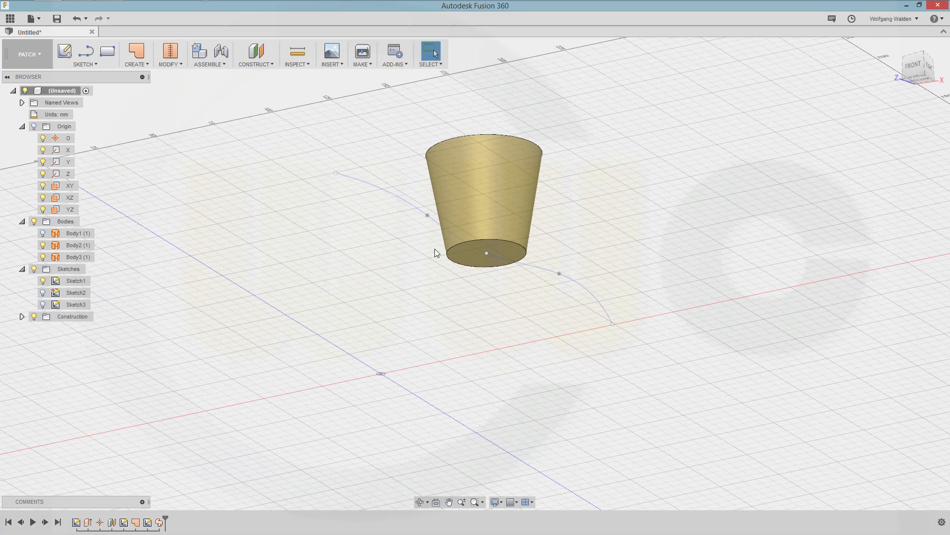
Stitch the disc patch and the cone surface into one cup-shaped body.
left_click(170, 55)
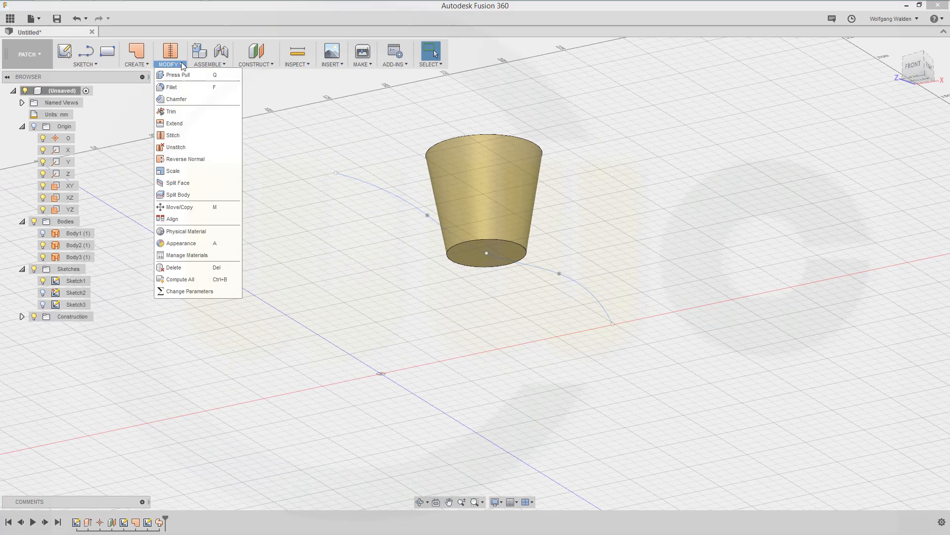
left_click(172, 135)
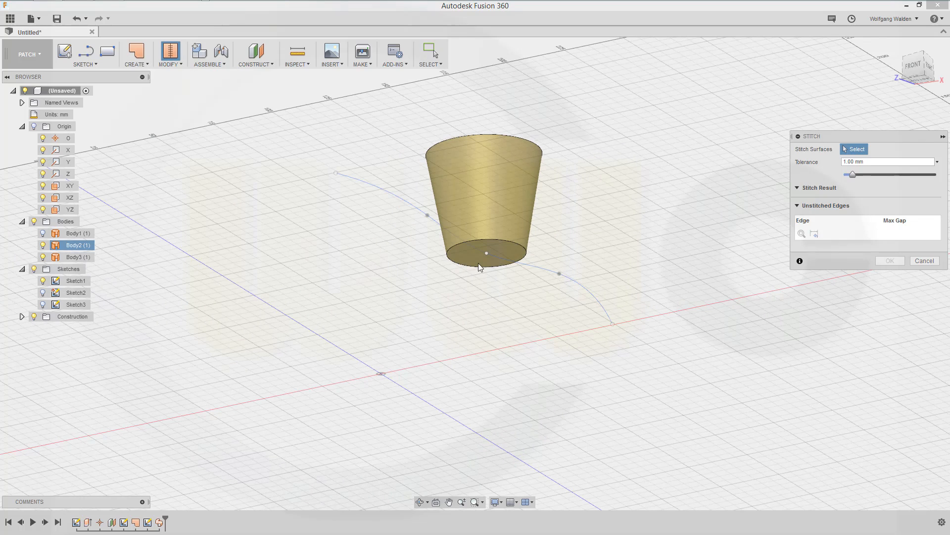
left_click(483, 253)
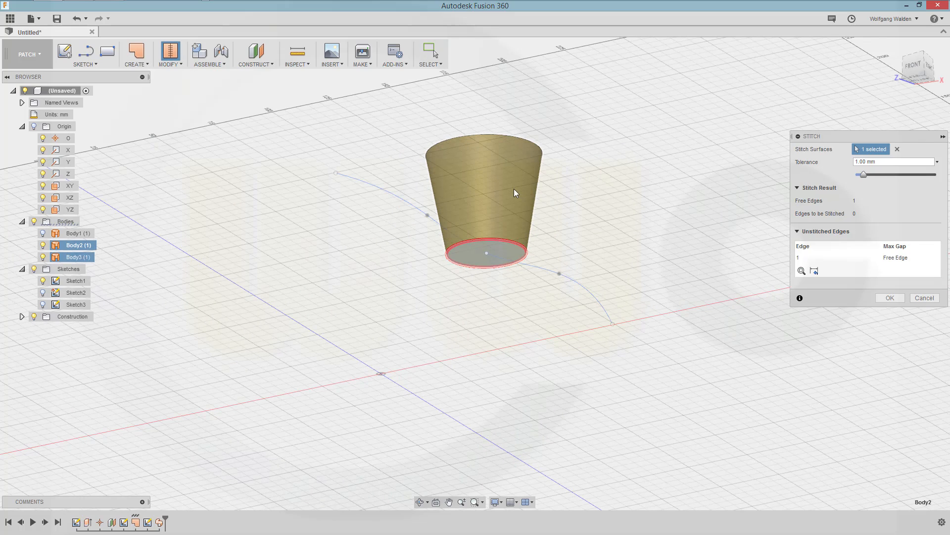
left_click(483, 194)
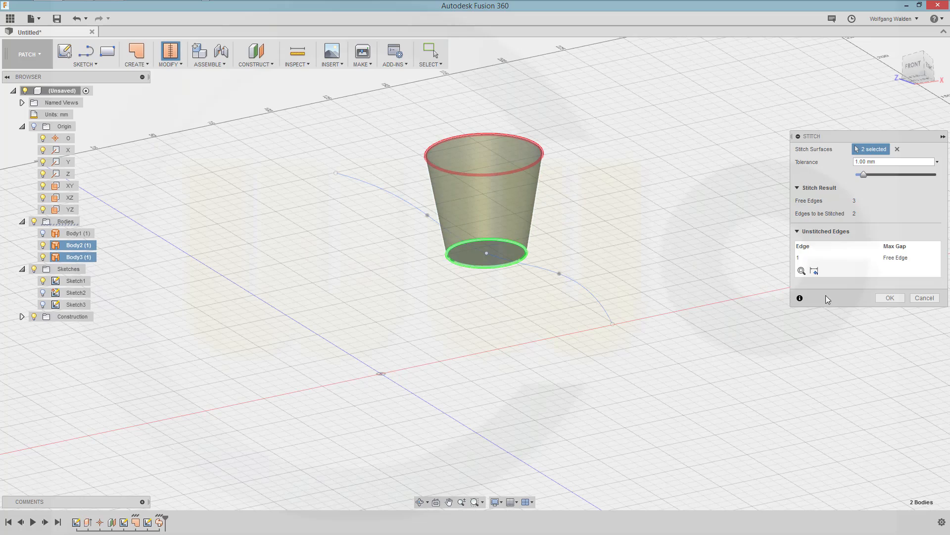
left_click(889, 297)
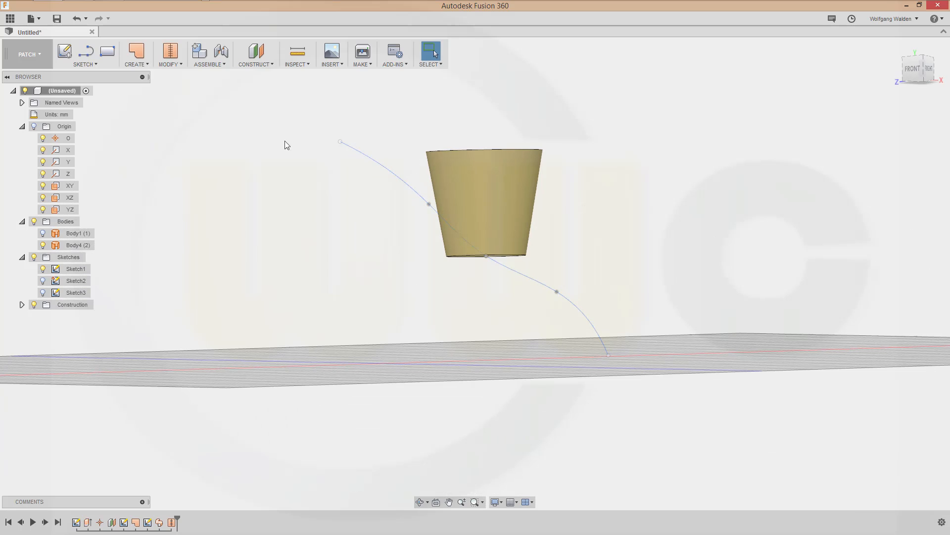
Hide the surface bodies, then add Plane2 offset from the first construction plane.
left_click(75, 233)
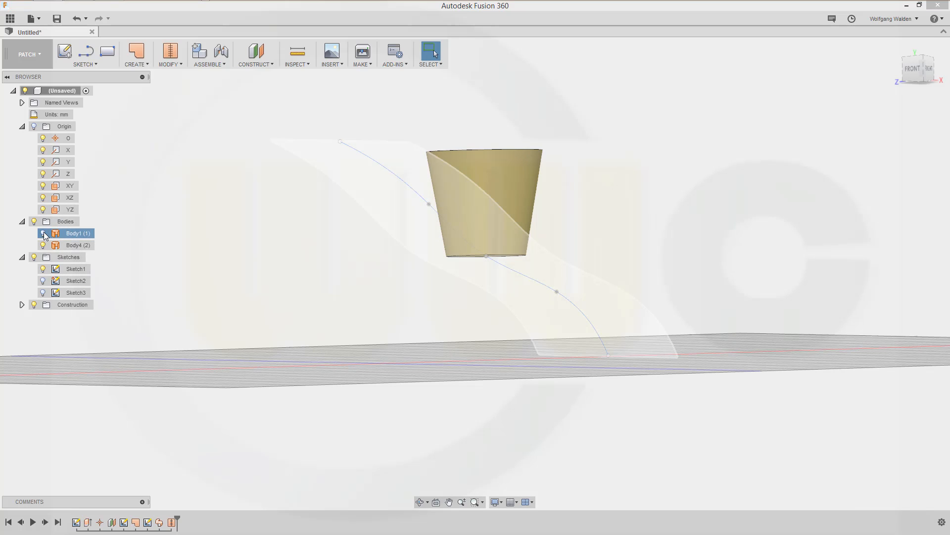
left_click(43, 233)
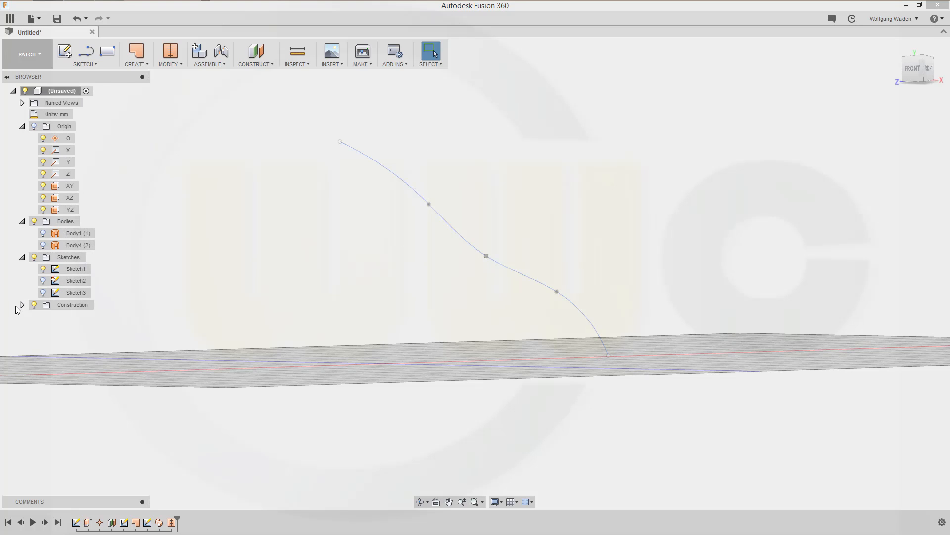
left_click(21, 305)
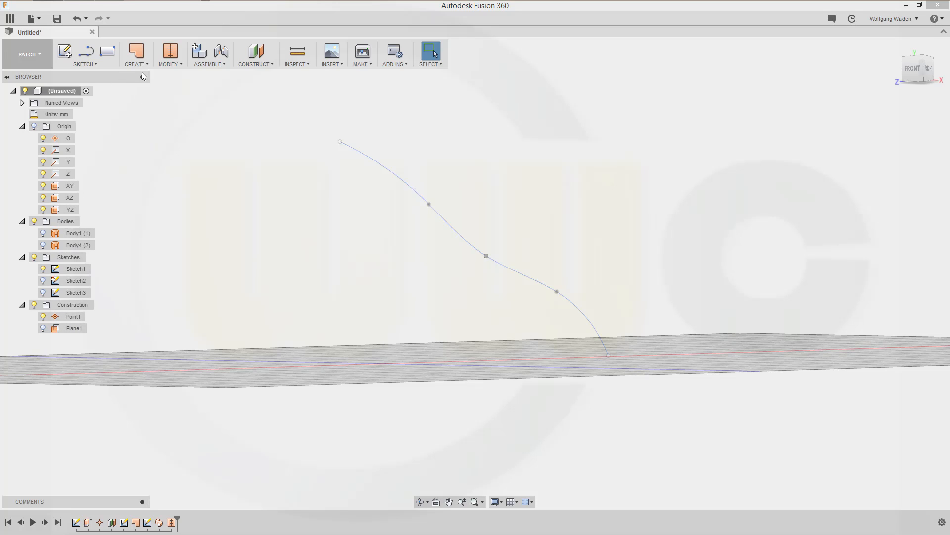
left_click(254, 54)
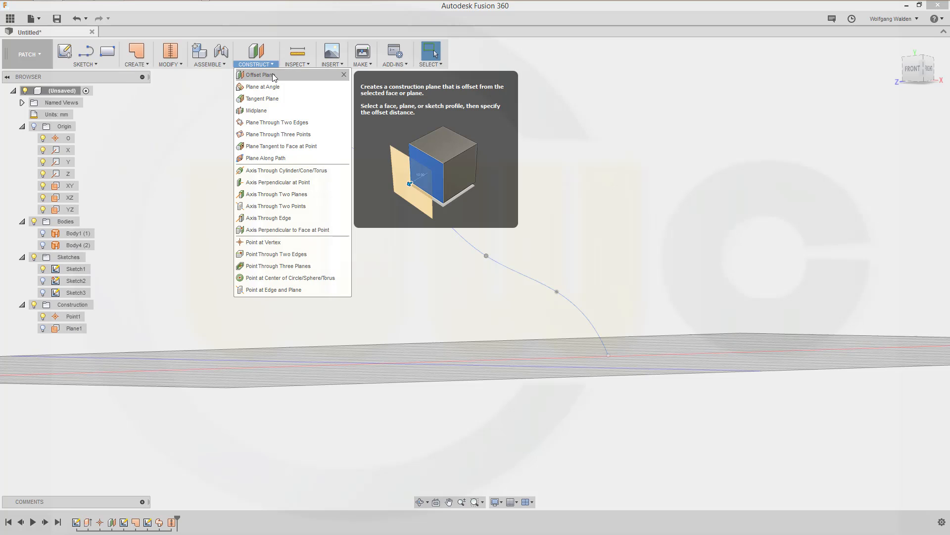
left_click(261, 75)
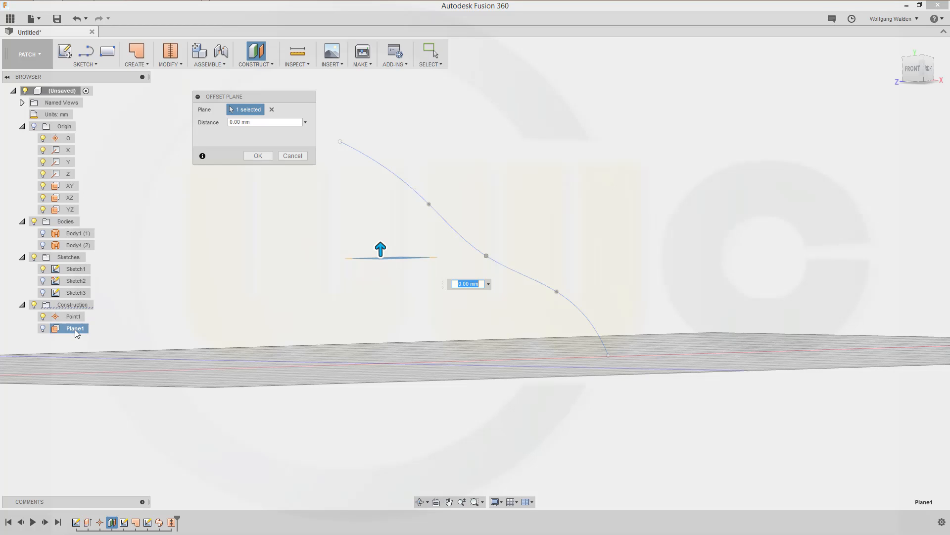
type("2")
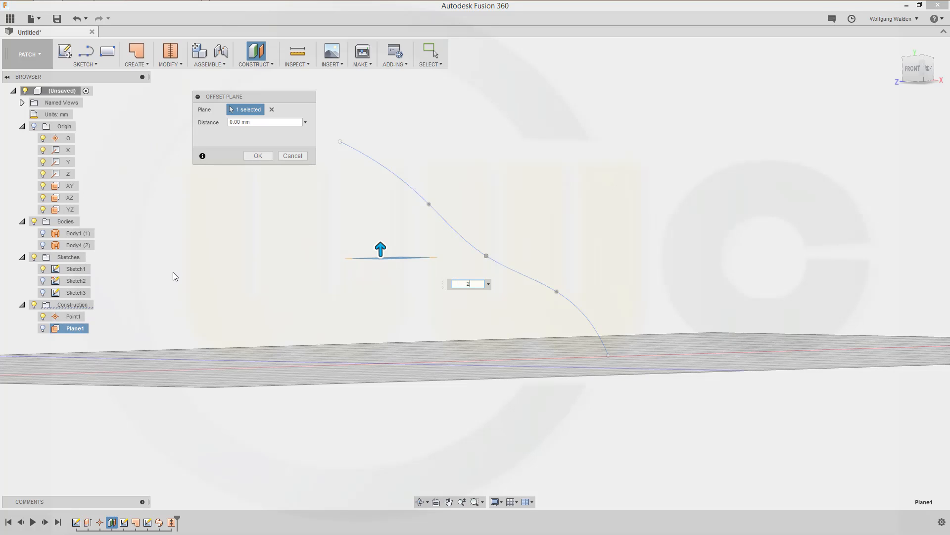
left_click(257, 155)
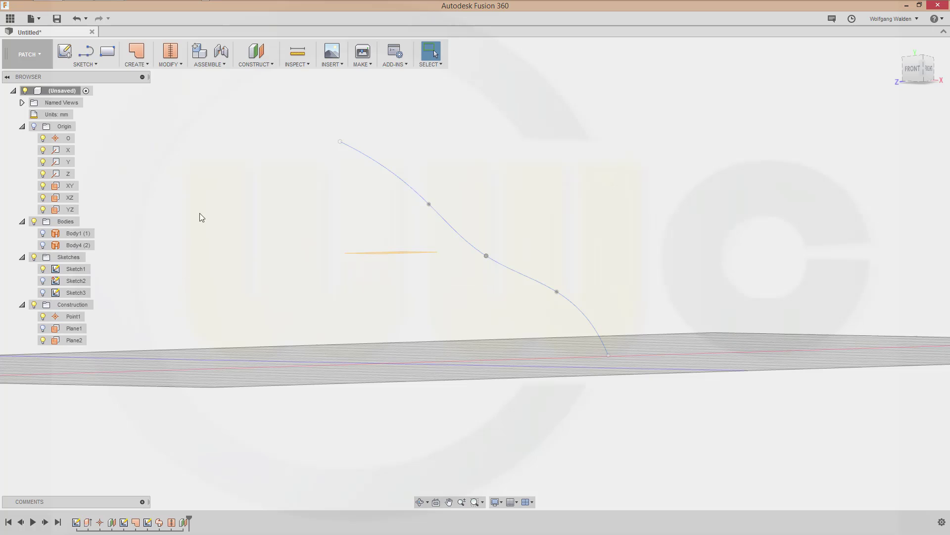
mouse_move(44, 279)
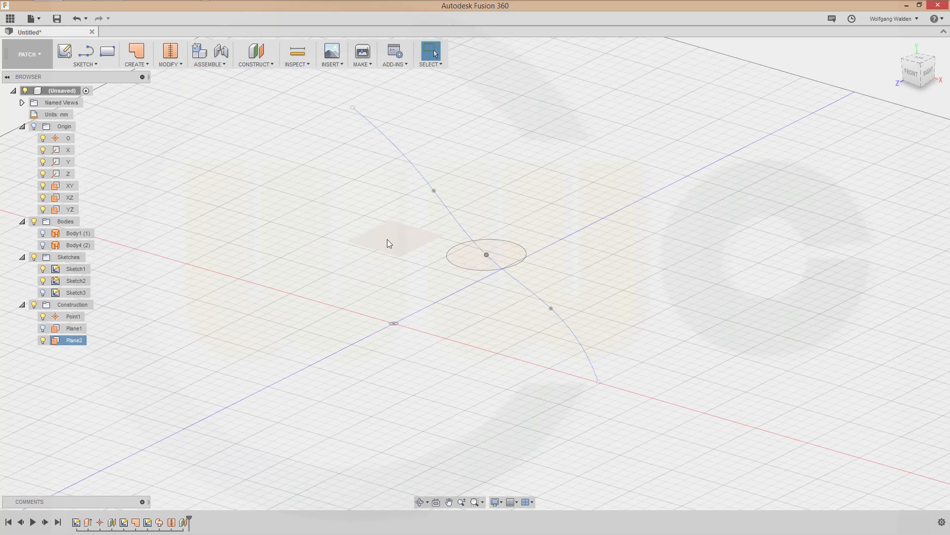
Draw a circle centred on the curve's midpoint on Plane2 and patch it into a flat disc.
left_click(84, 55)
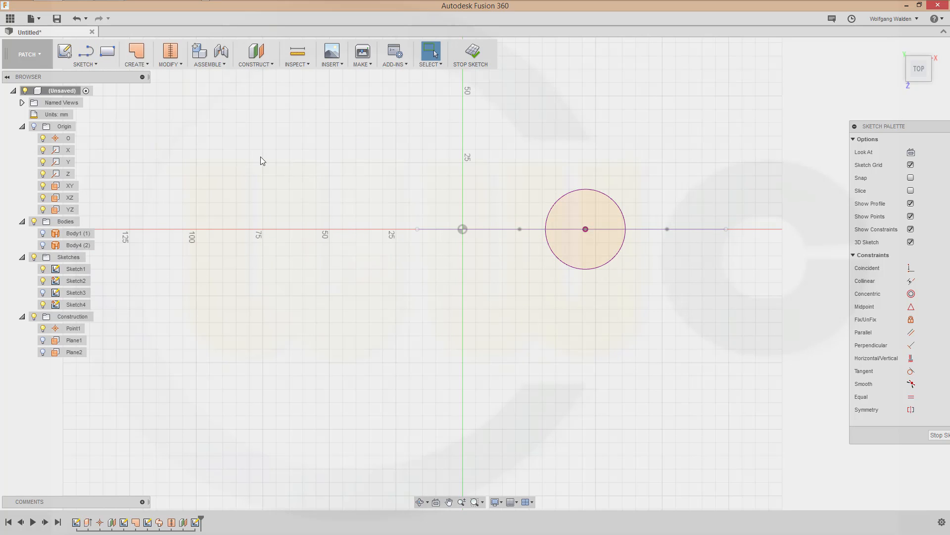
left_click(470, 53)
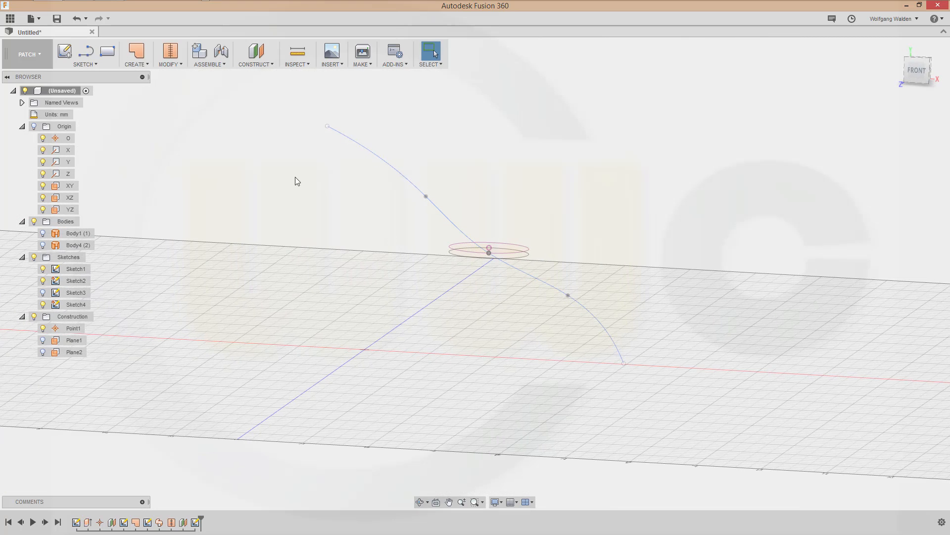
left_click(135, 54)
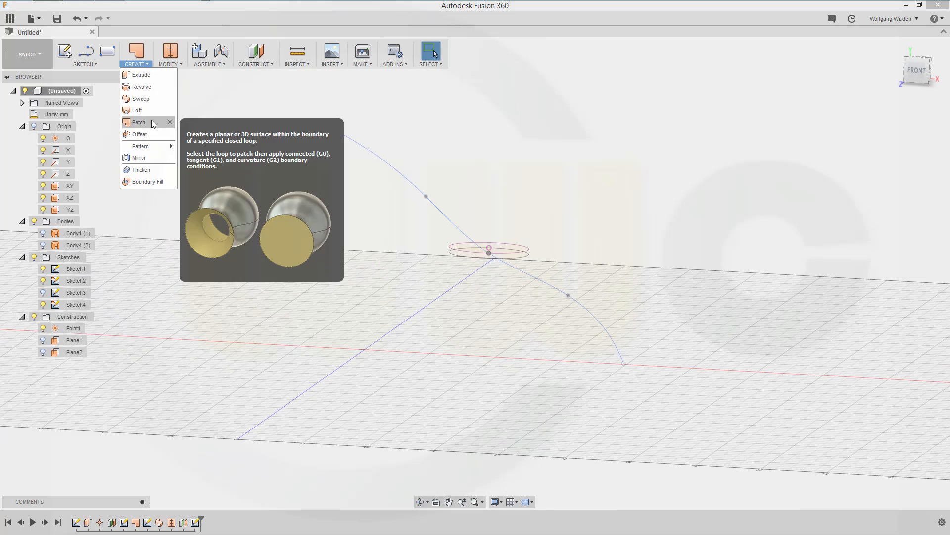
left_click(138, 122)
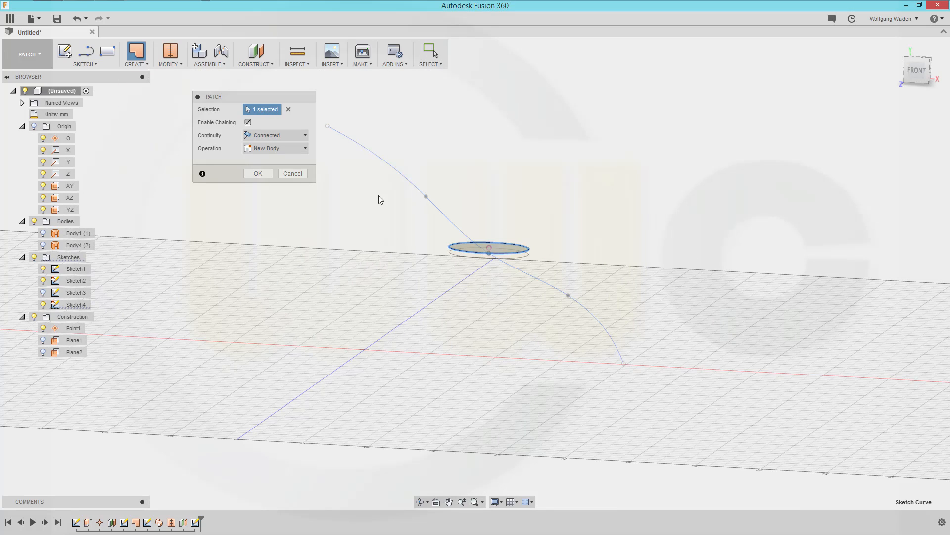
left_click(258, 173)
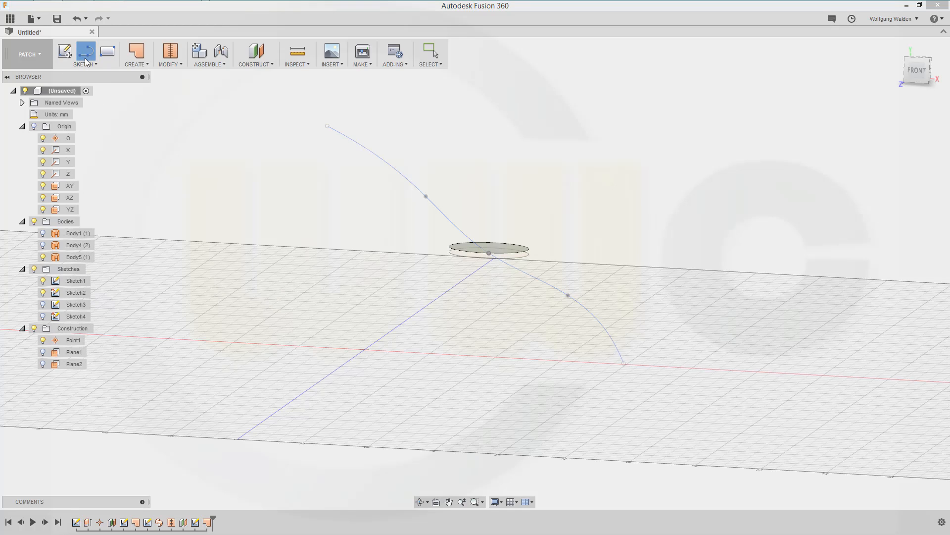
left_click(84, 51)
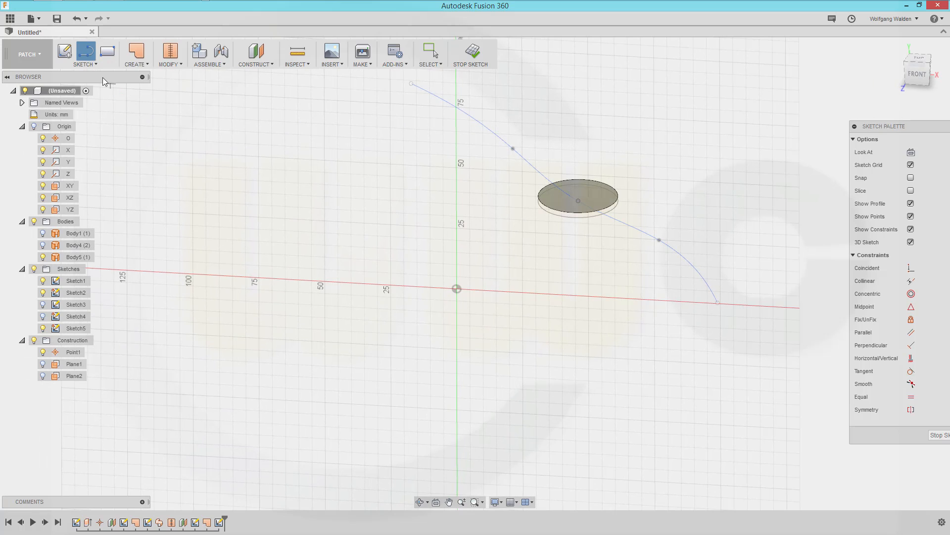
Intersect the disc into a front-plane sketch and draw a 40 mm line at 80° from its rim.
left_click(84, 54)
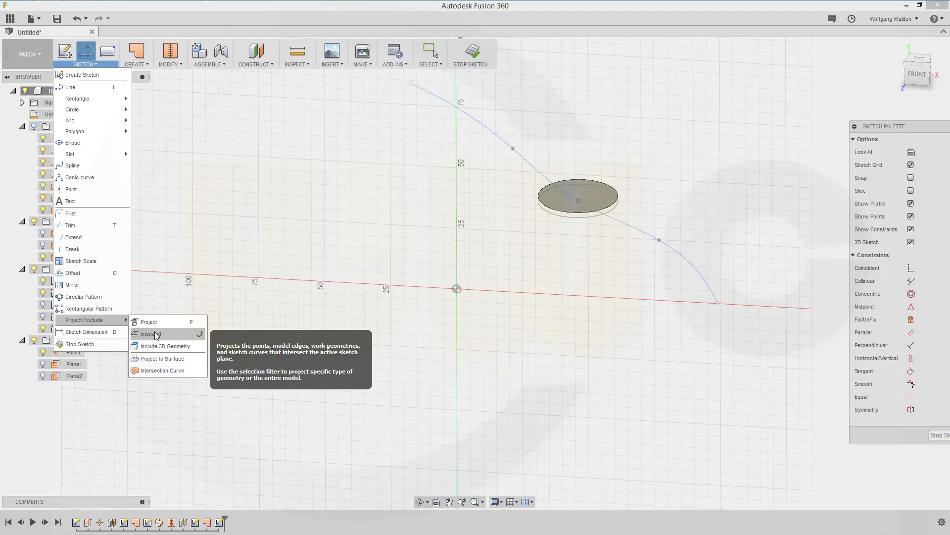
left_click(149, 333)
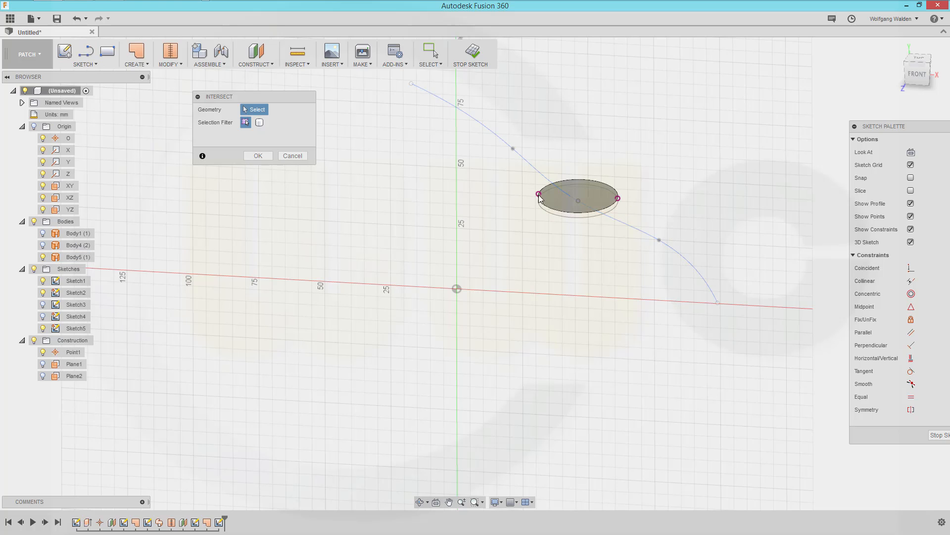
left_click(292, 156)
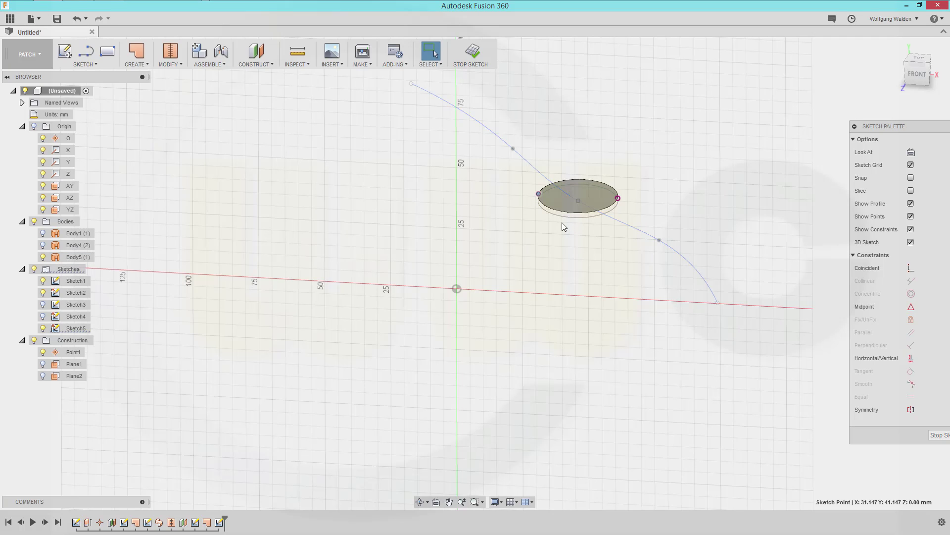
left_click(263, 178)
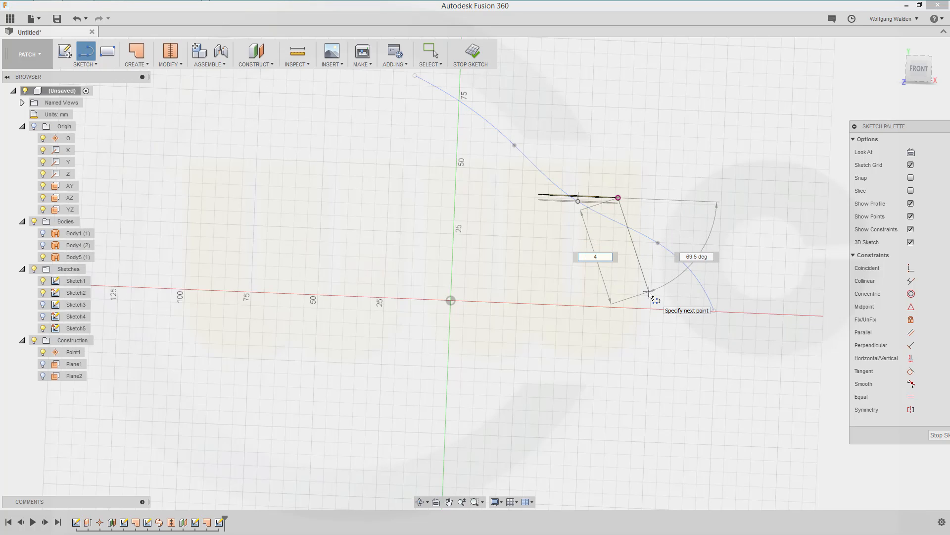
type("40 mm")
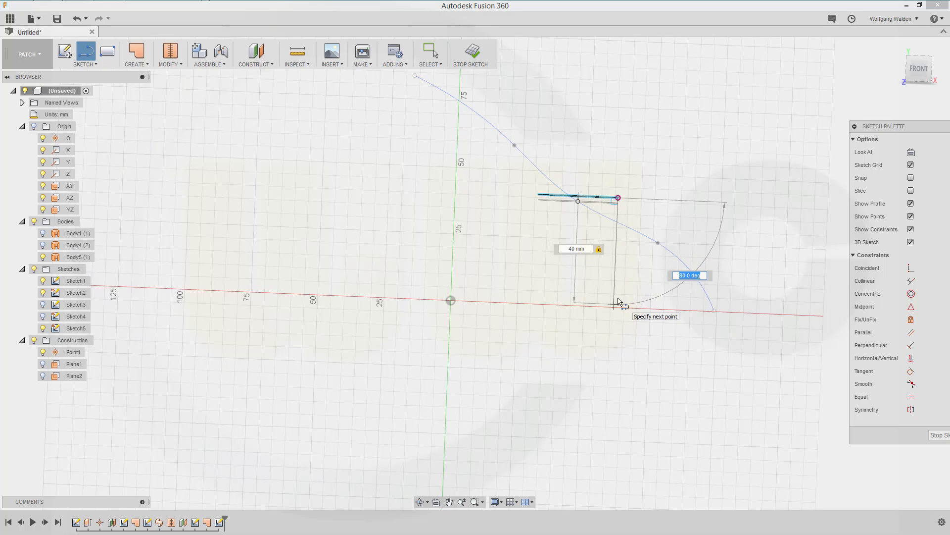
left_click(618, 301)
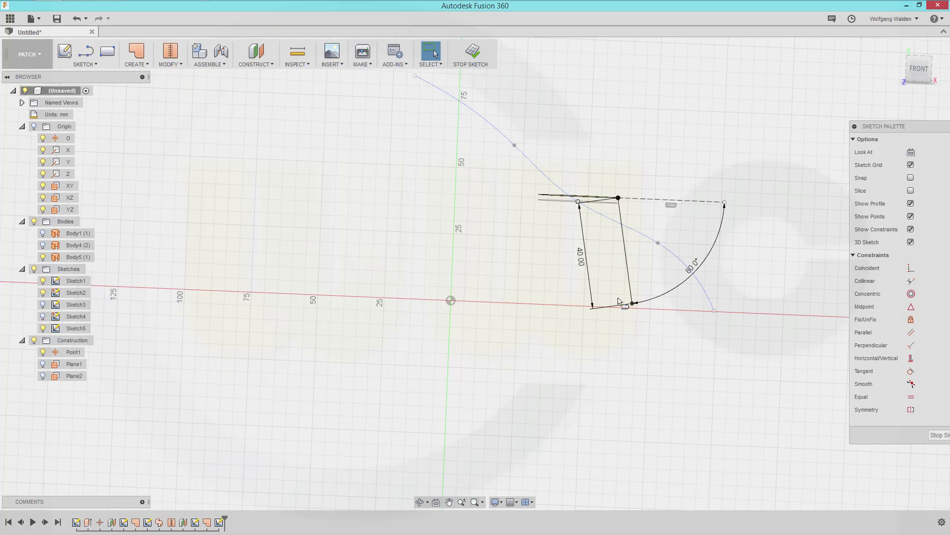
mouse_move(471, 52)
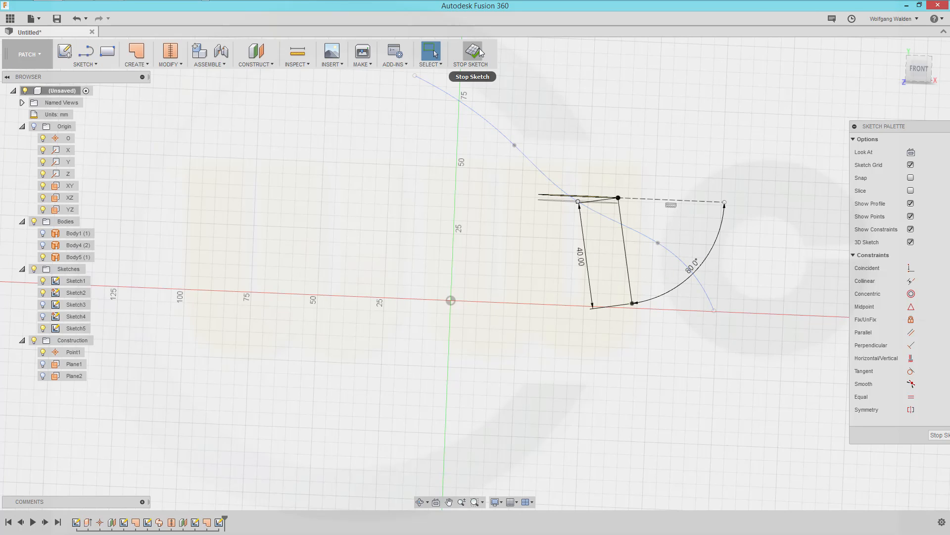
left_click(472, 52)
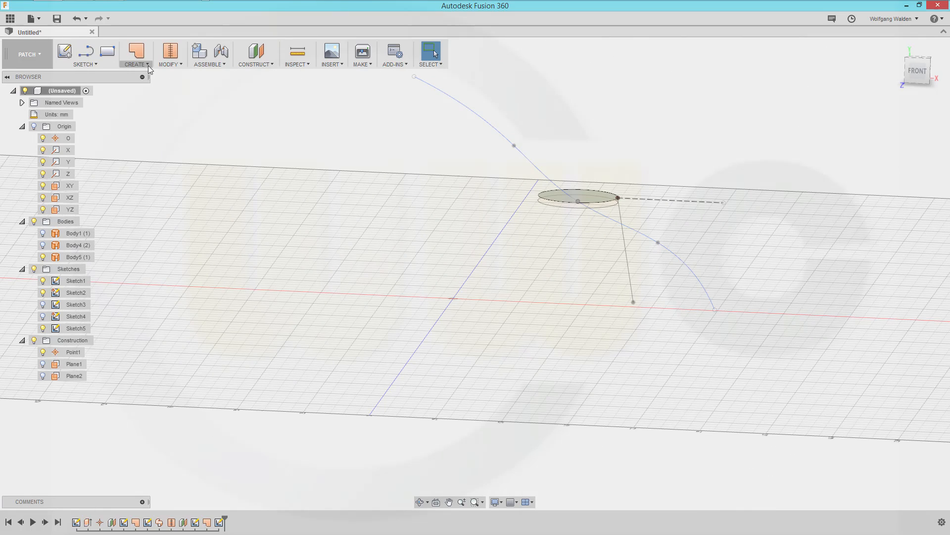
Sweep the disc's rim edge along the 80° line into a tapered cone surface, Body6.
left_click(135, 54)
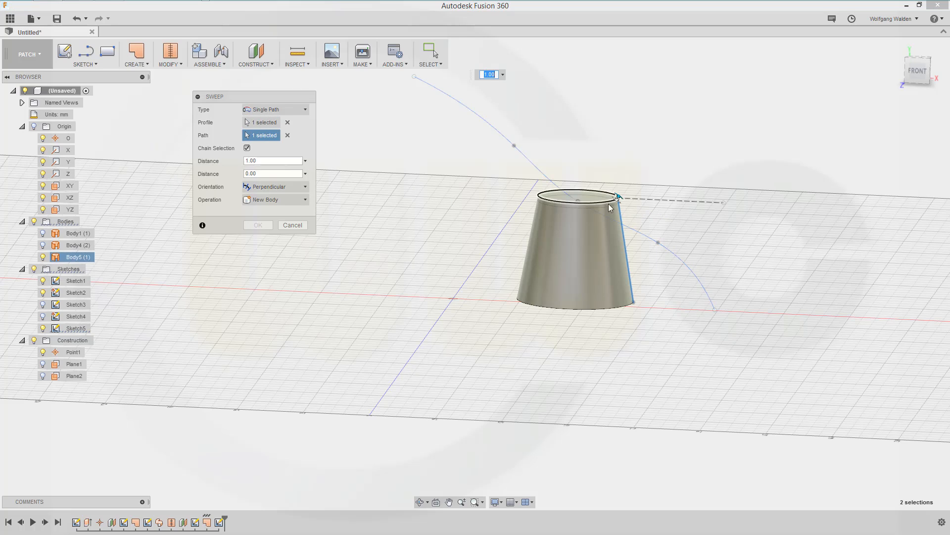
left_click(257, 225)
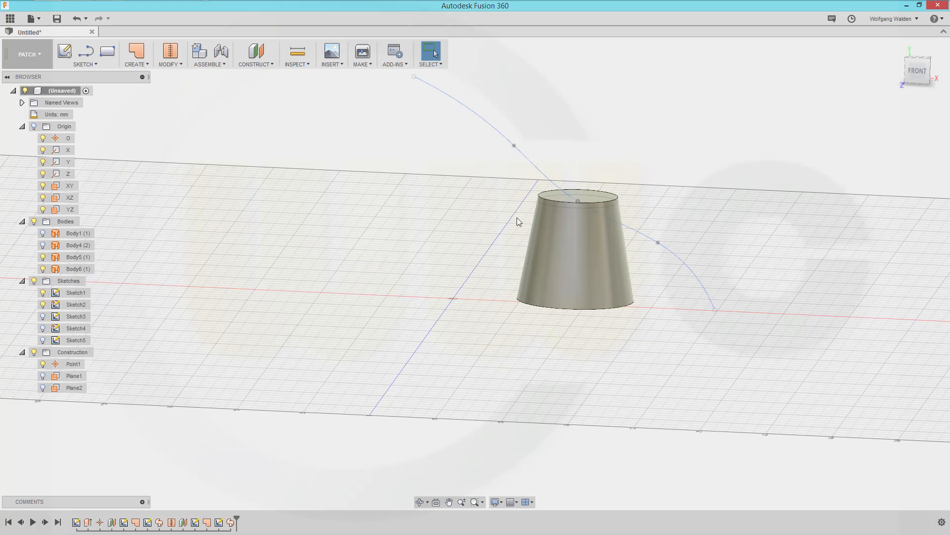
left_click(170, 54)
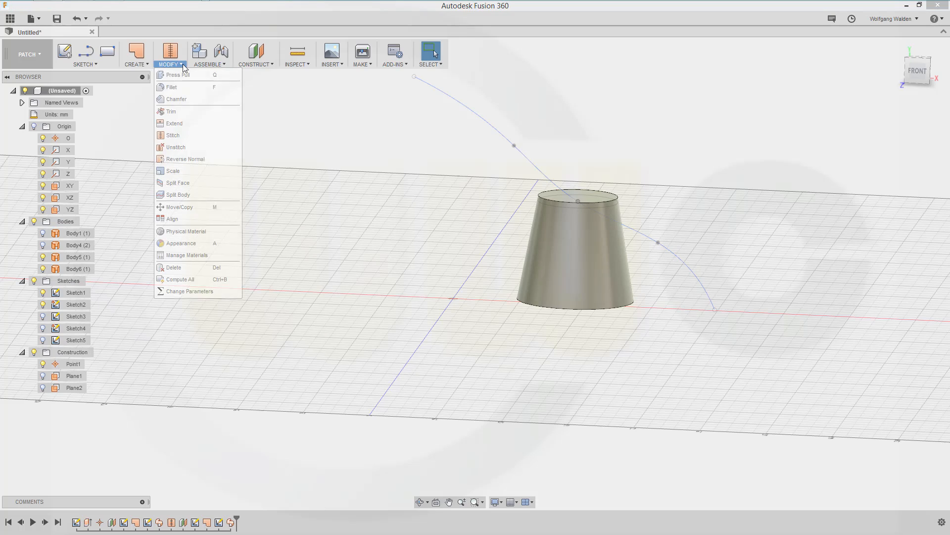
mouse_move(176, 135)
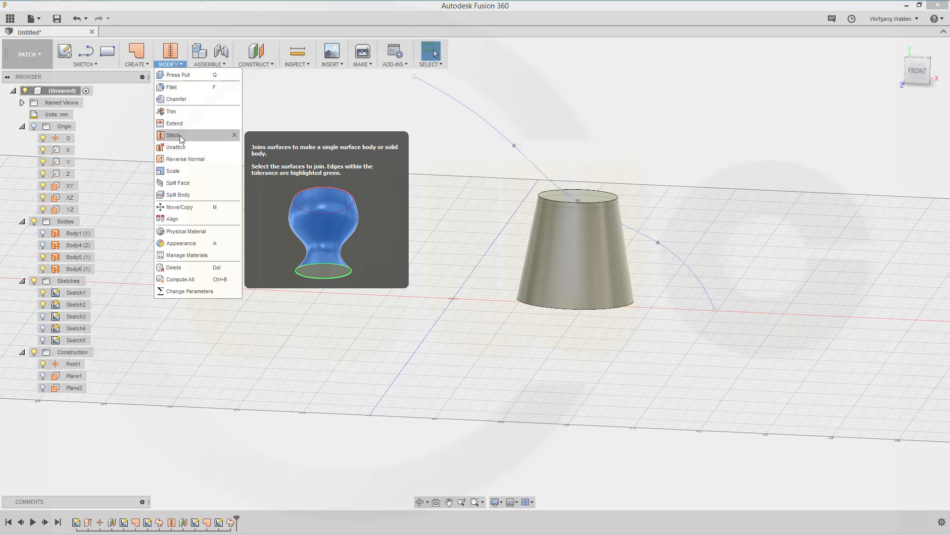
Stitch Body5 and Body6 into the closed cup Body7, and hide the upper cone Body4.
left_click(175, 134)
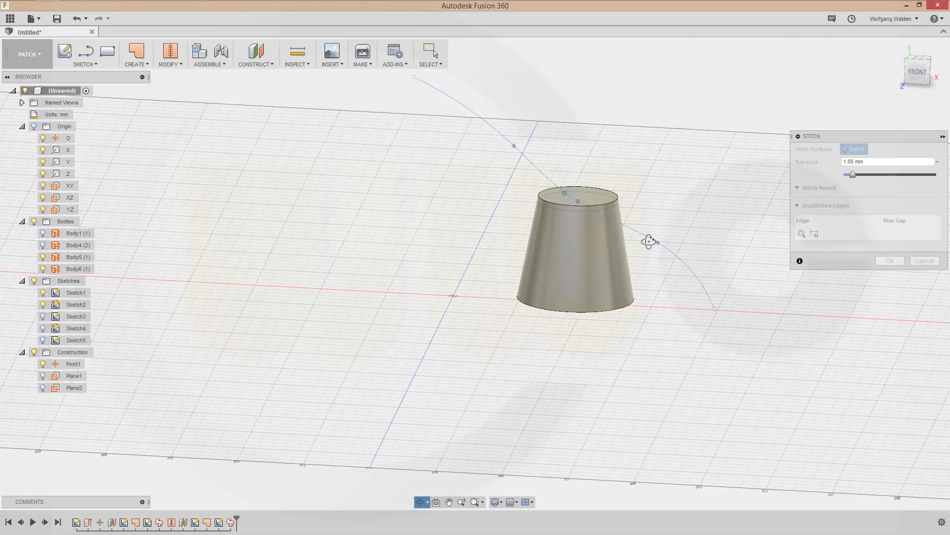
left_click(576, 194)
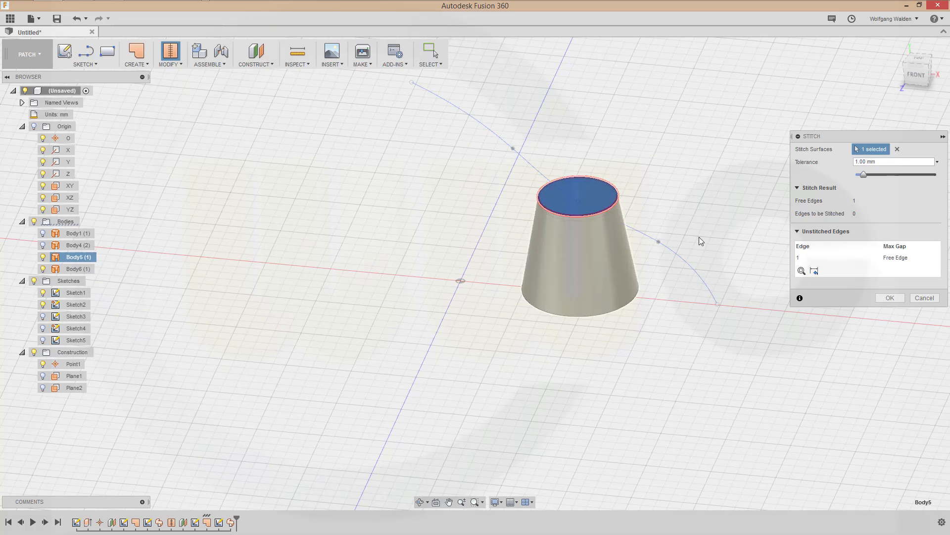
left_click(576, 261)
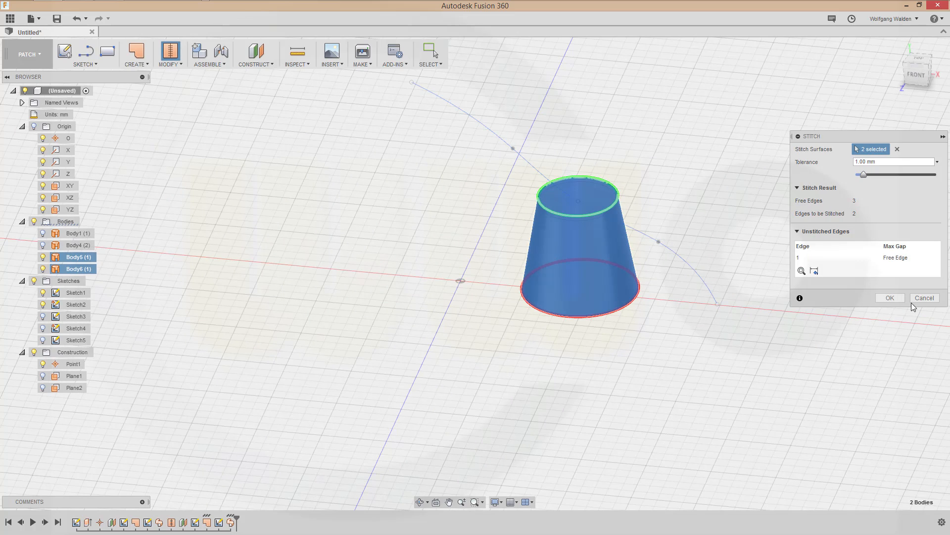
left_click(889, 298)
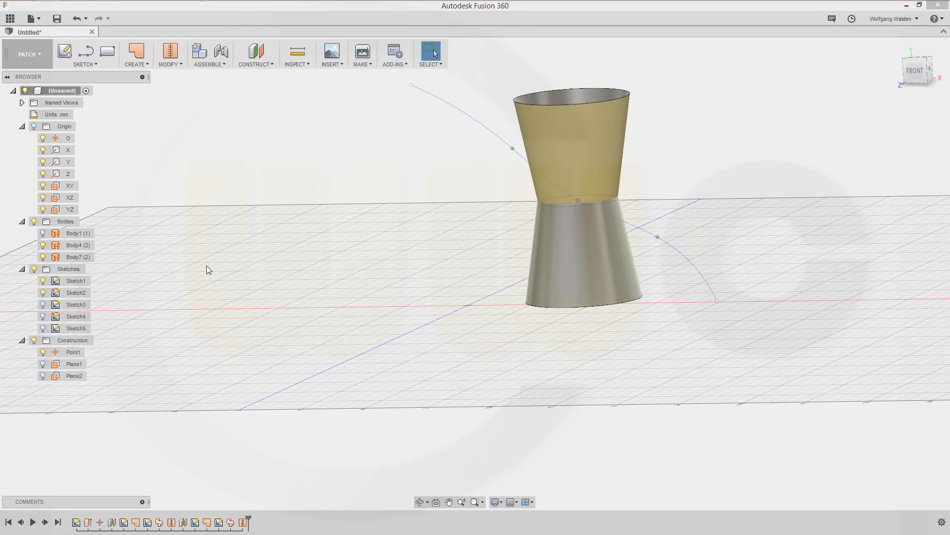
left_click(43, 245)
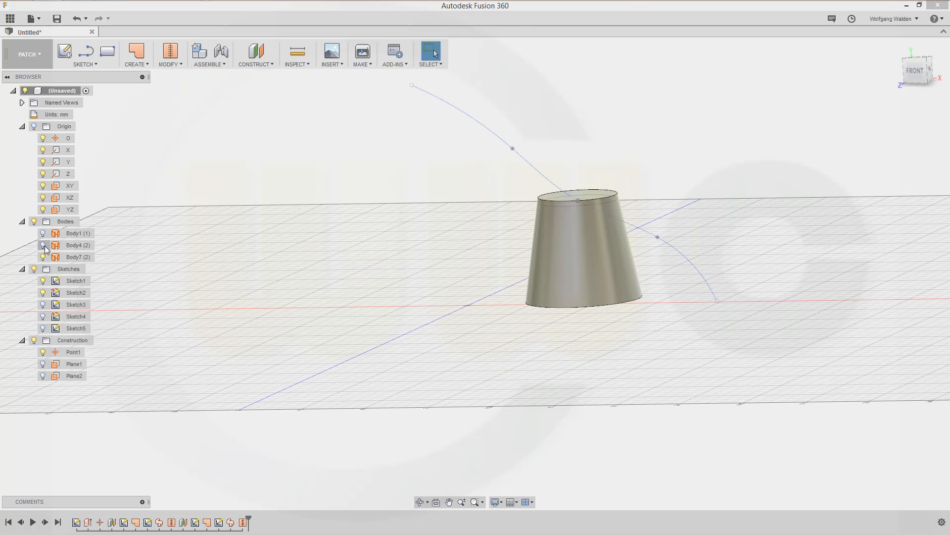
Fillet the stitched cup's top rim, then show Body4 and select its lower rim for filleting.
left_click(77, 256)
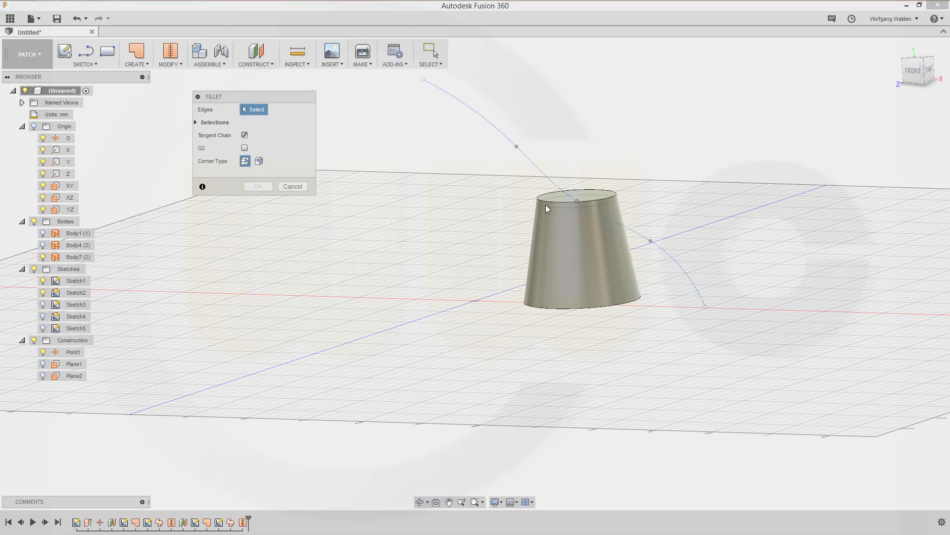
left_click(575, 194)
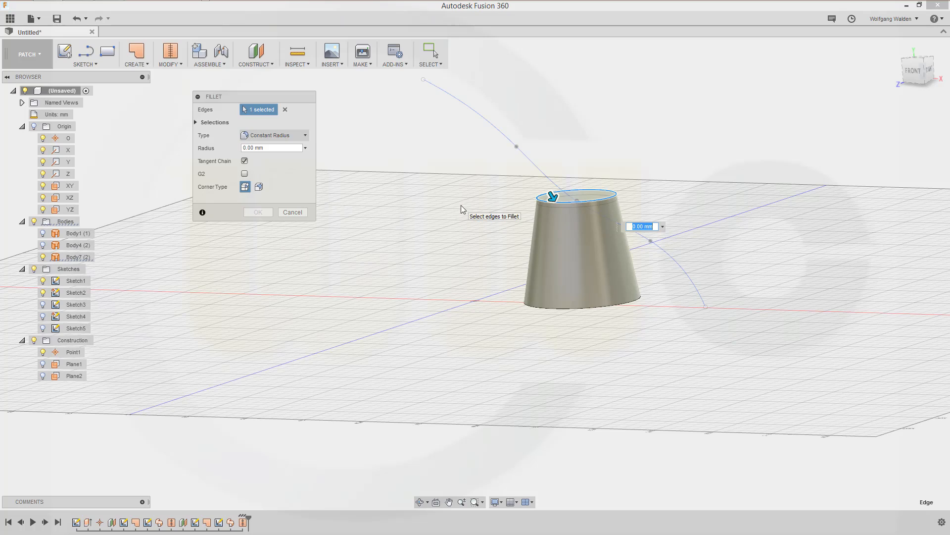
left_click(257, 211)
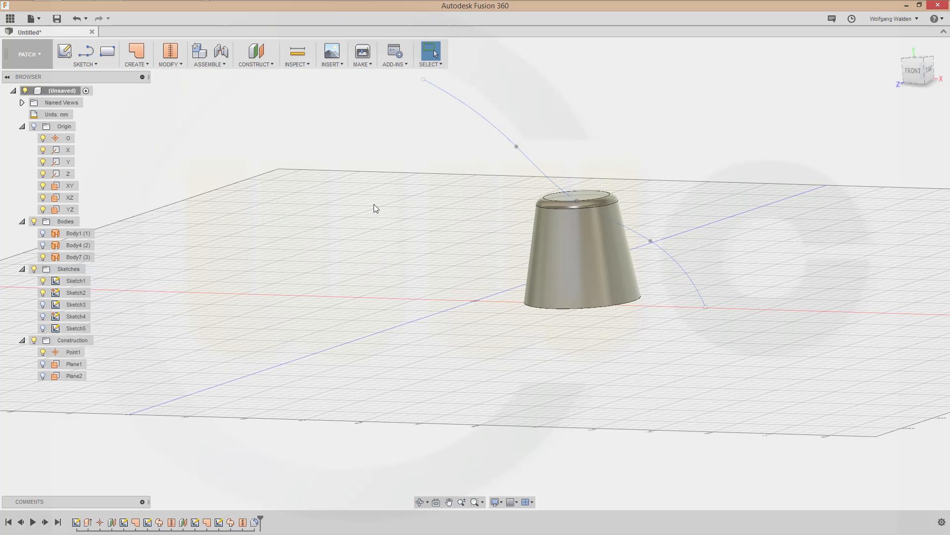
left_click(42, 245)
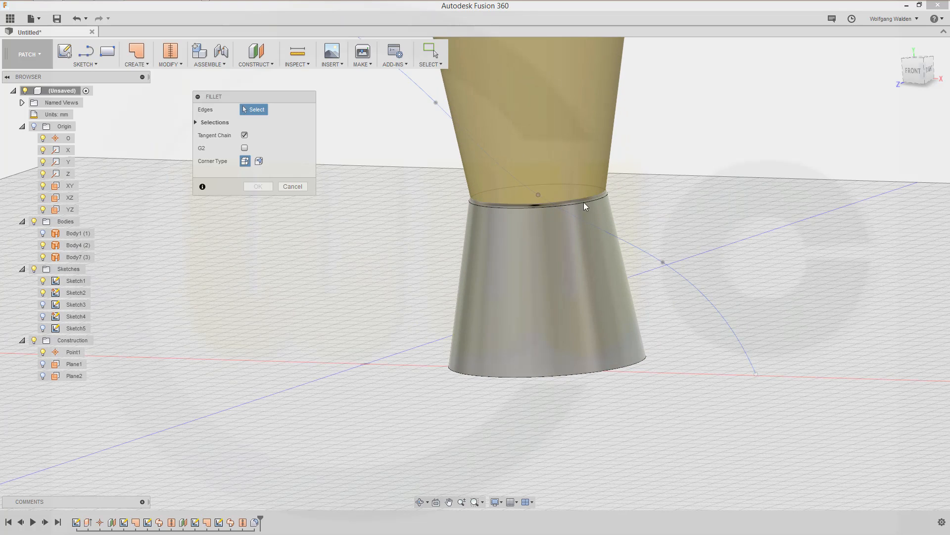
mouse_move(316, 200)
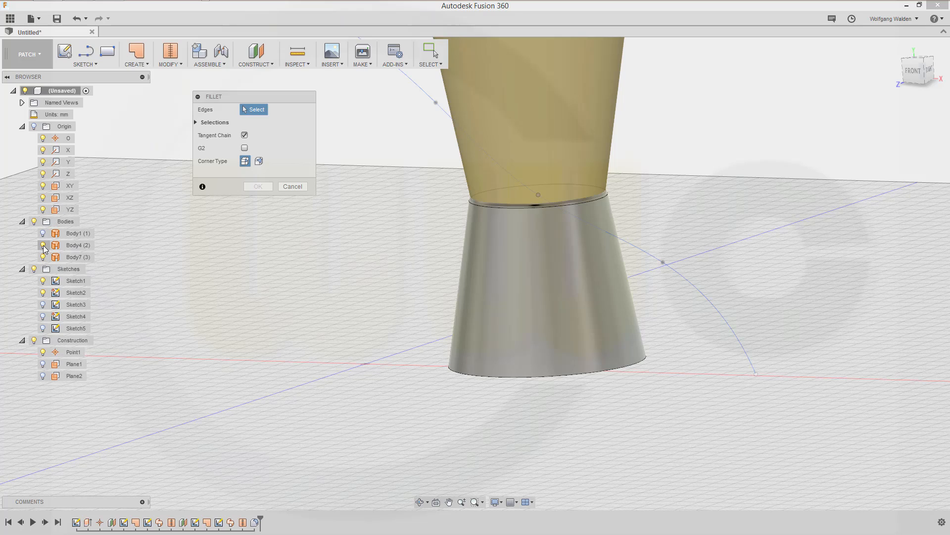
mouse_move(44, 259)
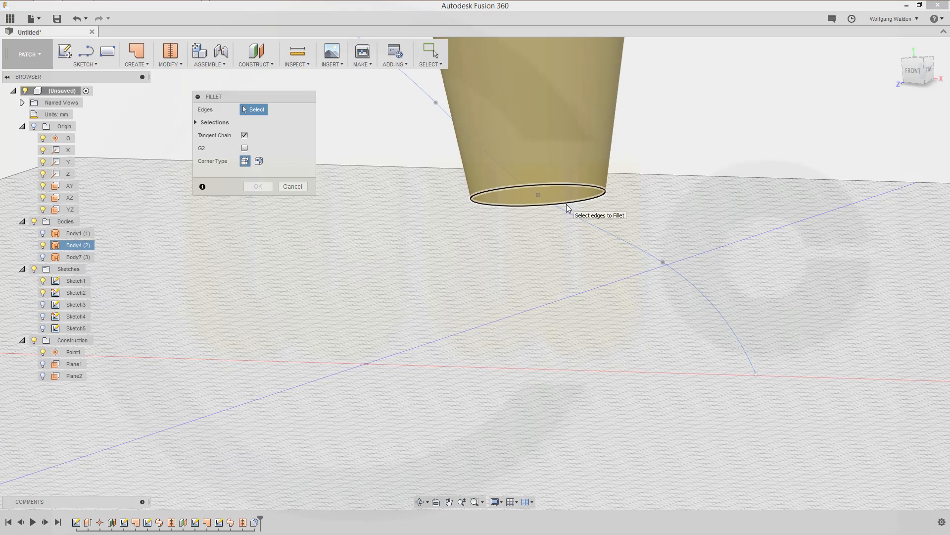
left_click(538, 202)
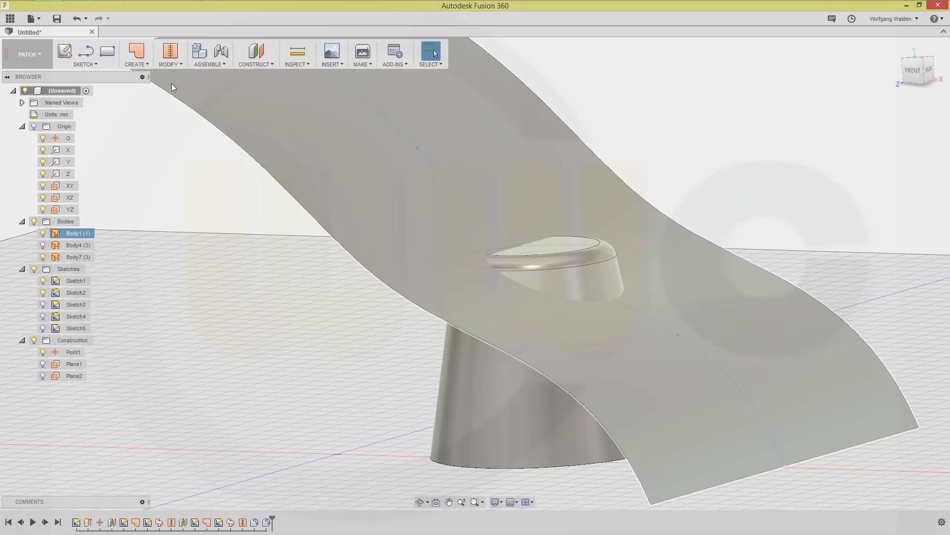
Trim away the lower cone with the wavy surface, then cut the surface inside the cone cap.
left_click(170, 55)
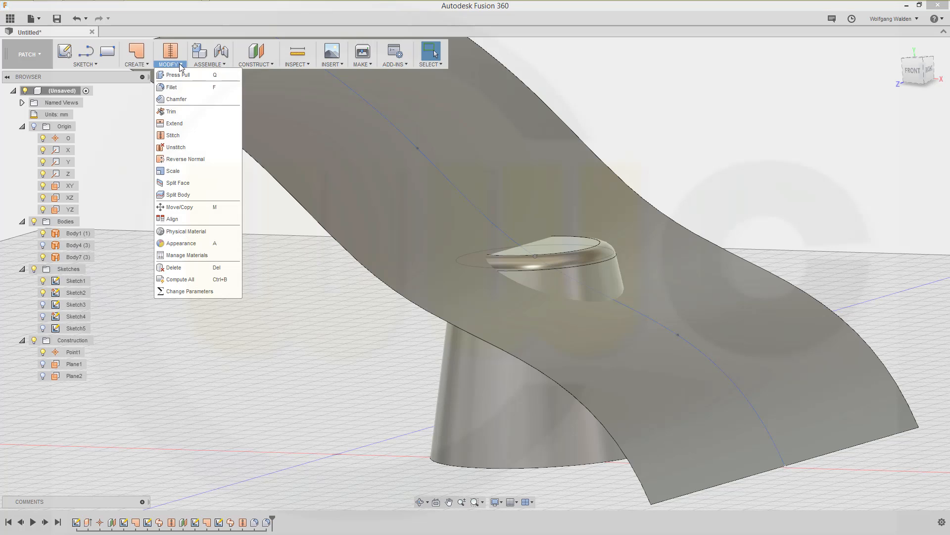
mouse_move(173, 171)
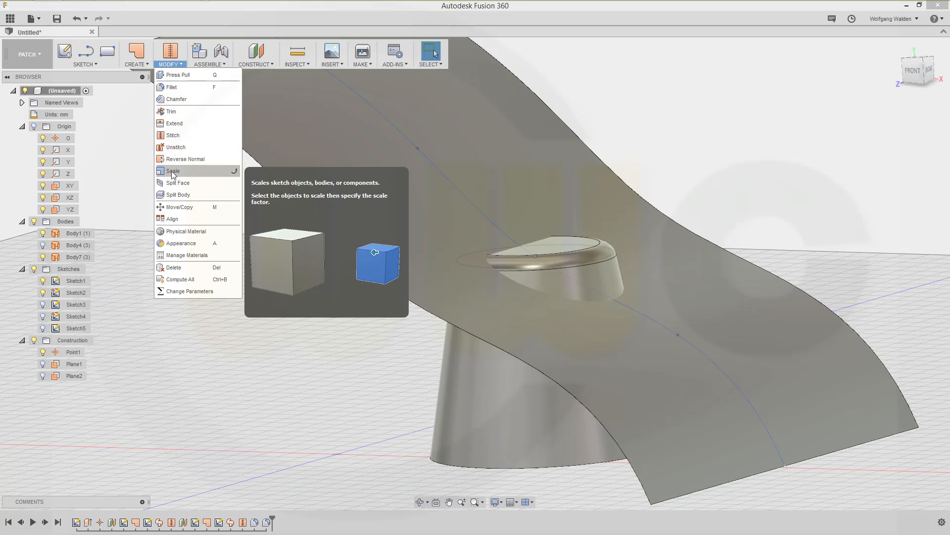
mouse_move(172, 111)
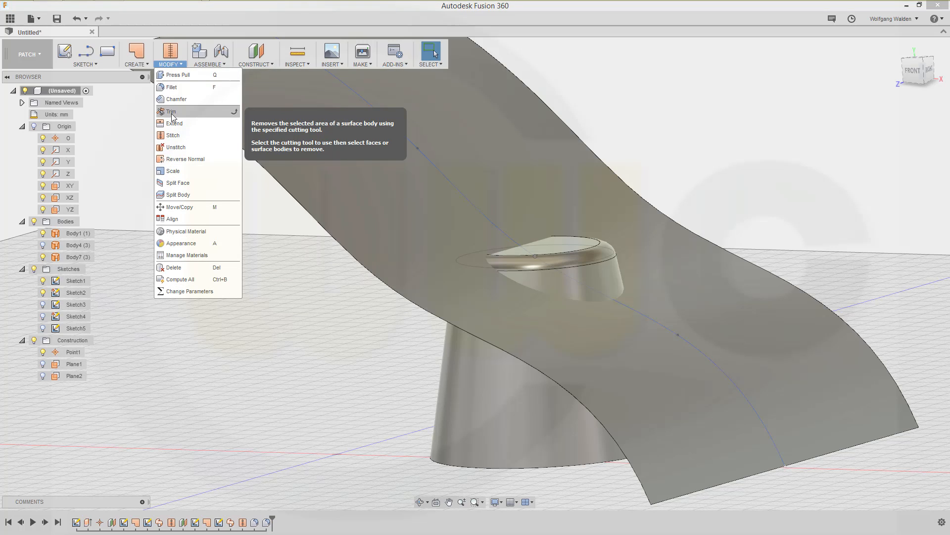
left_click(172, 110)
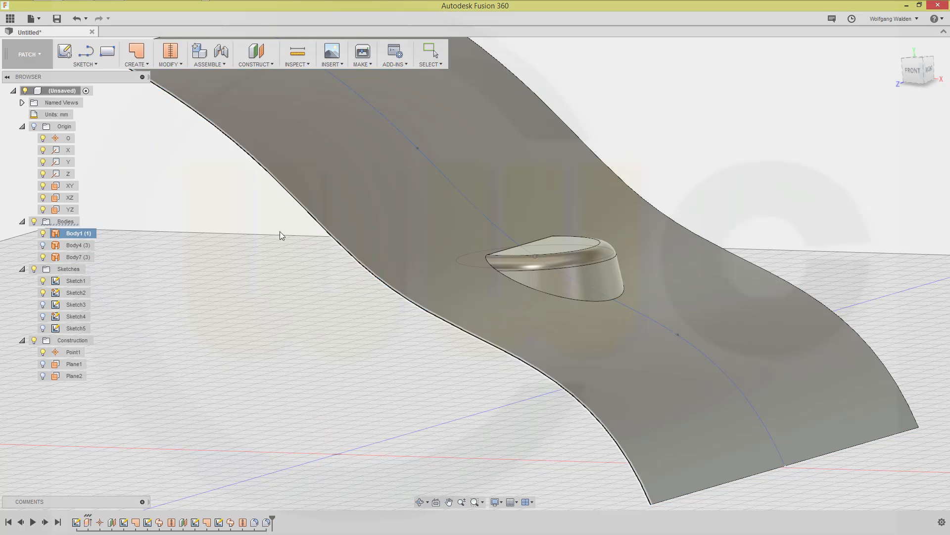
right_click(280, 235)
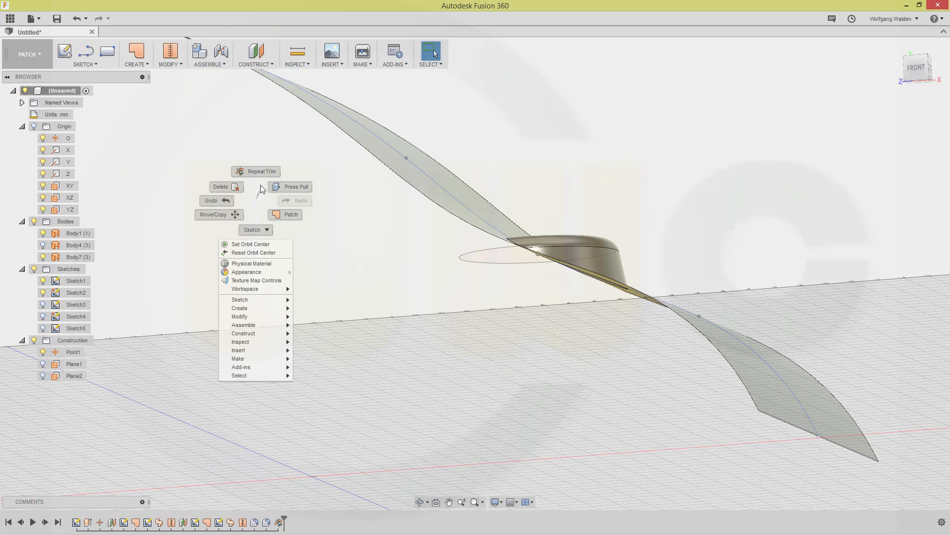
left_click(260, 171)
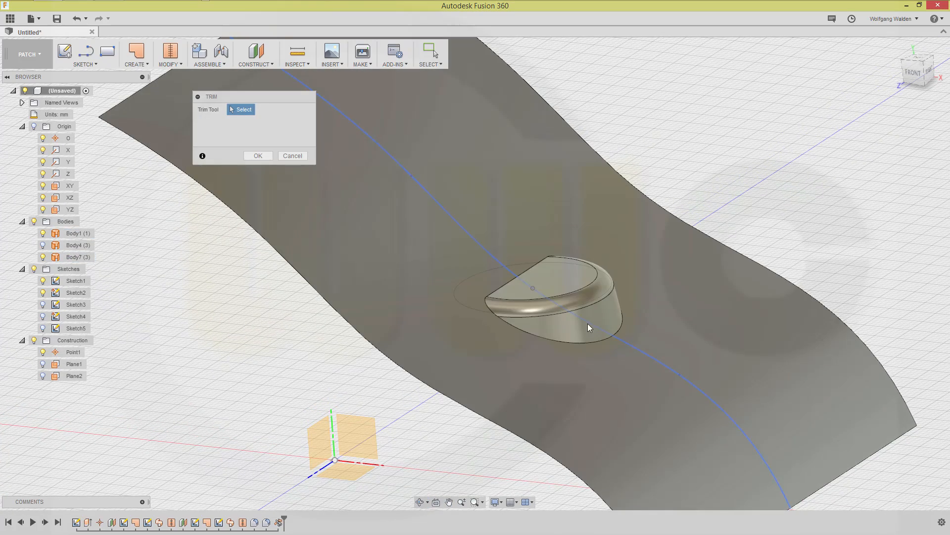
left_click(558, 297)
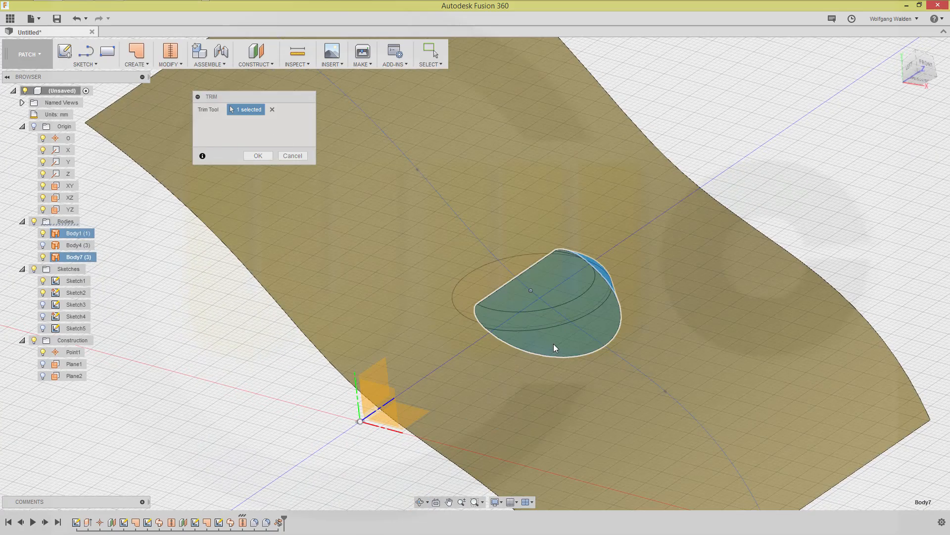
left_click(257, 156)
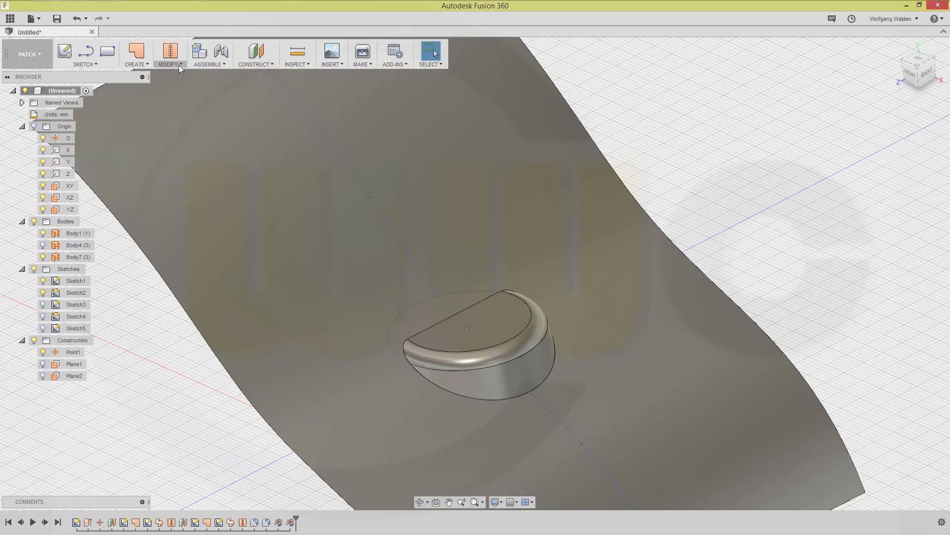
Stitch the trimmed wavy surface and filleted cup into Body8 with 1.00 mm tolerance.
left_click(168, 54)
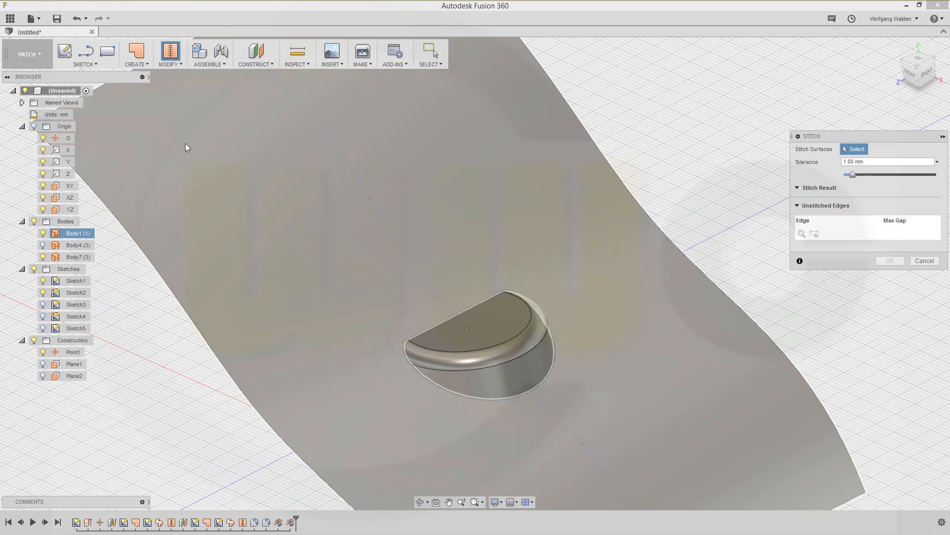
left_click(472, 352)
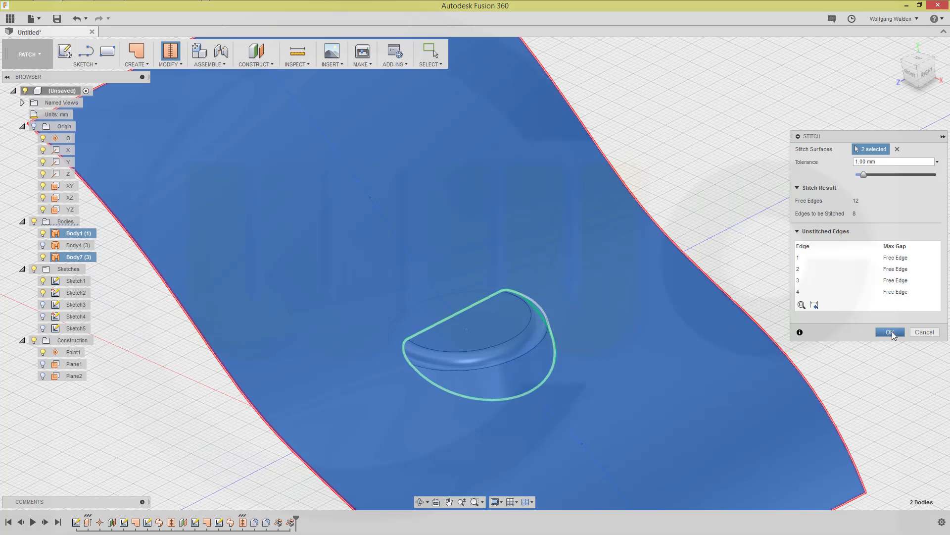
left_click(889, 332)
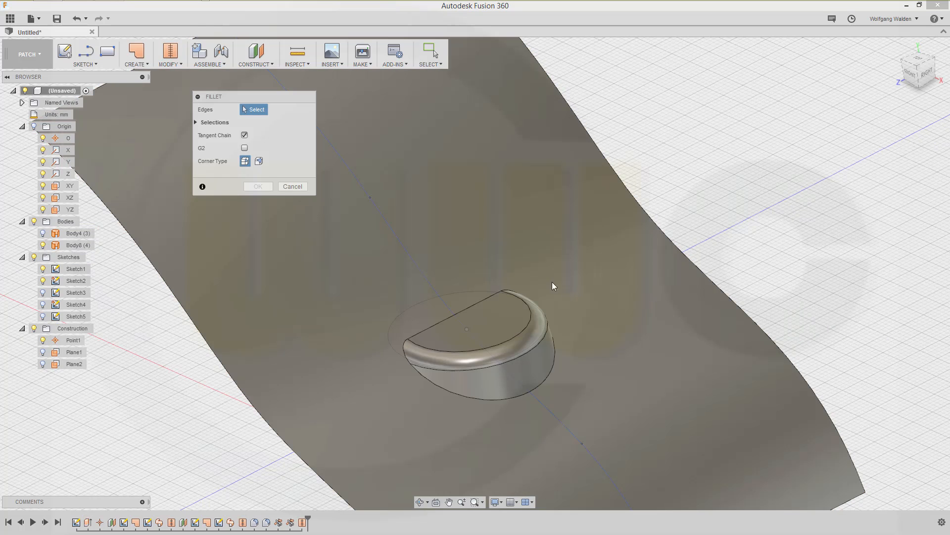
mouse_move(545, 389)
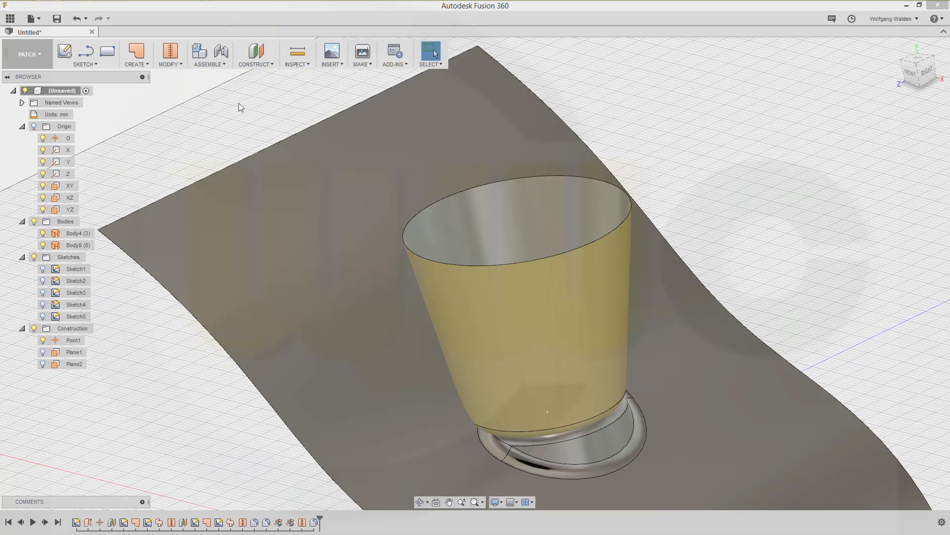
mouse_move(149, 68)
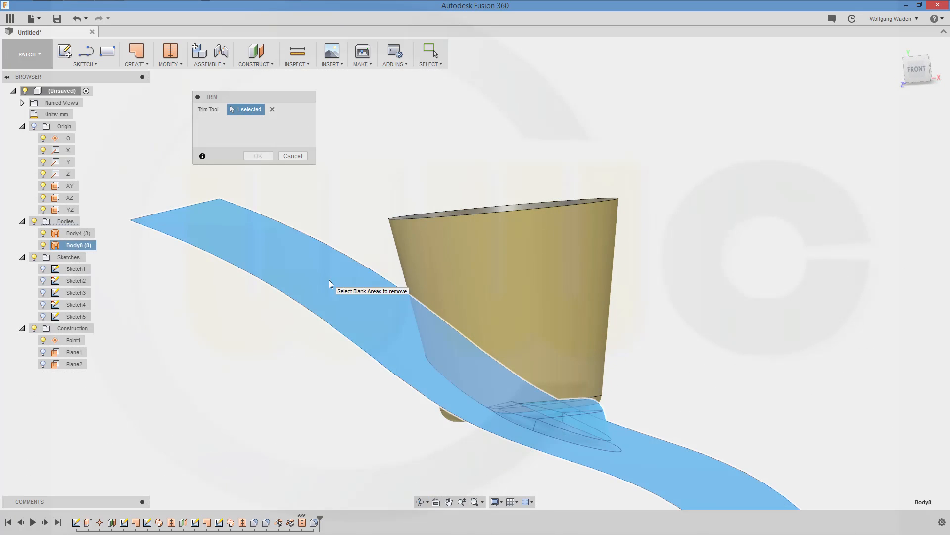
mouse_move(497, 273)
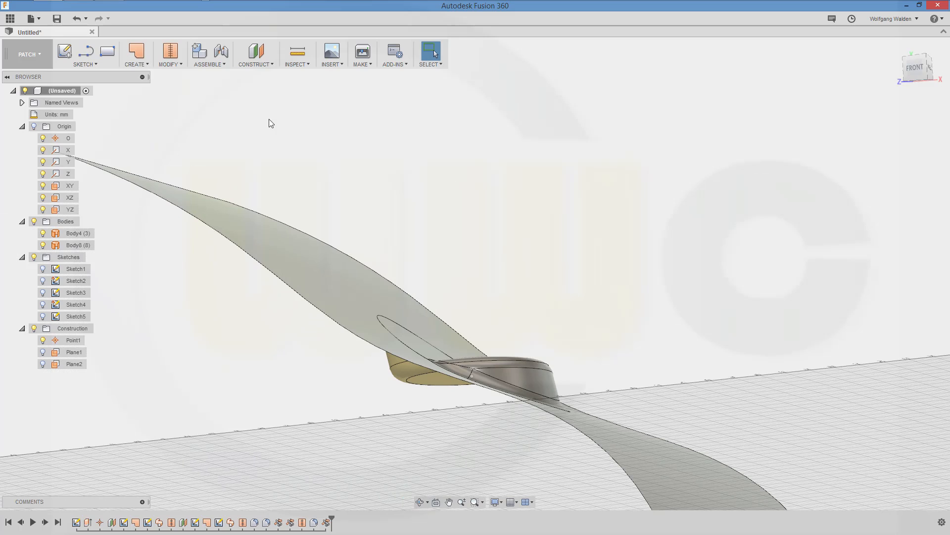
Repeat the trim to cut away the unwanted portion of the second cone against Body8.
right_click(271, 123)
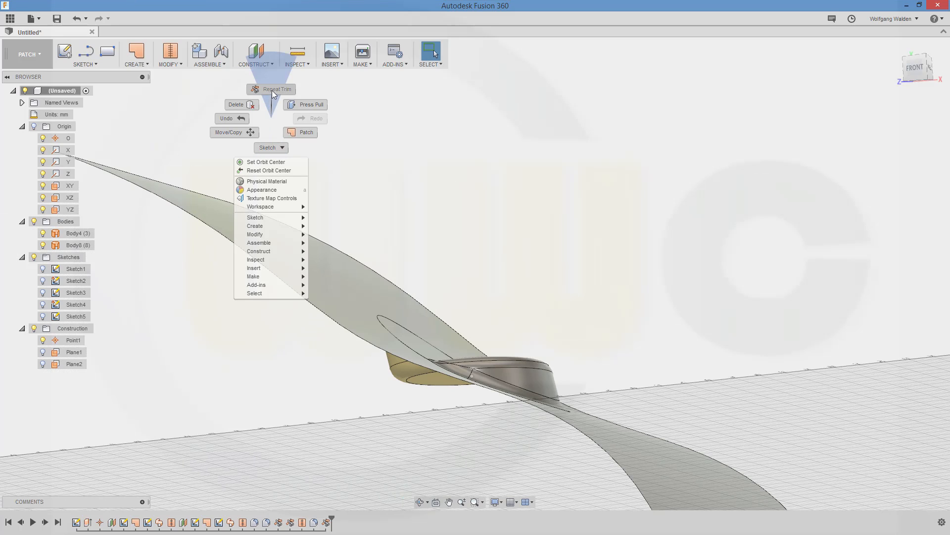
left_click(278, 90)
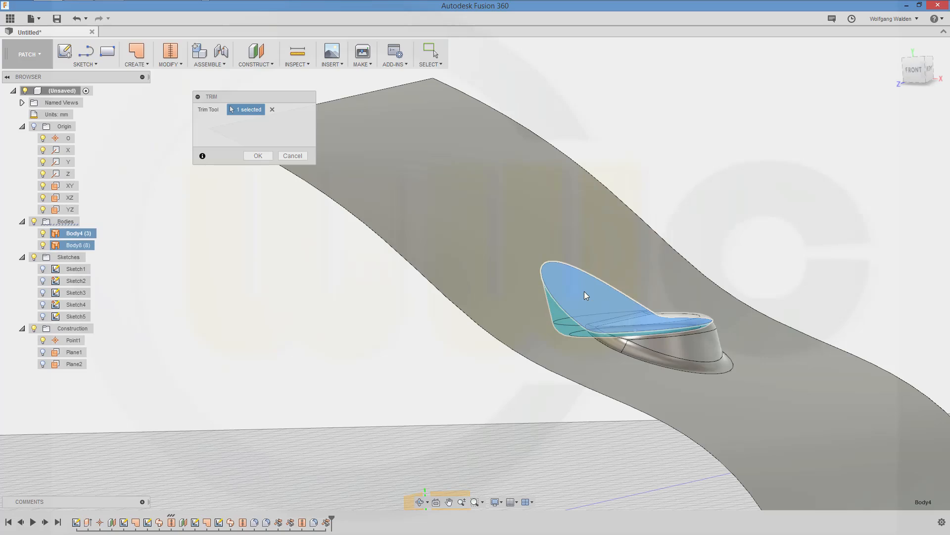
left_click(257, 155)
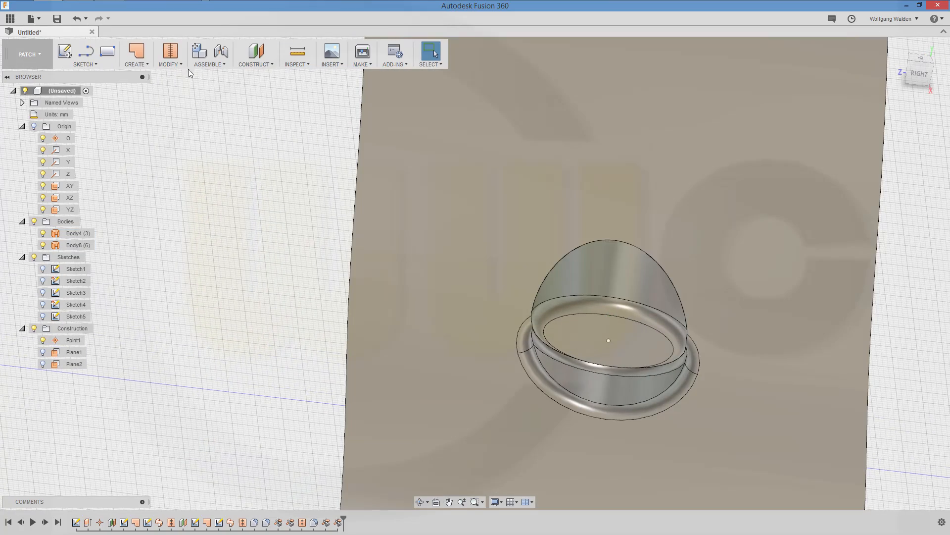
Stitch the curved cap and the wavy surface into a single body, Body9.
left_click(168, 53)
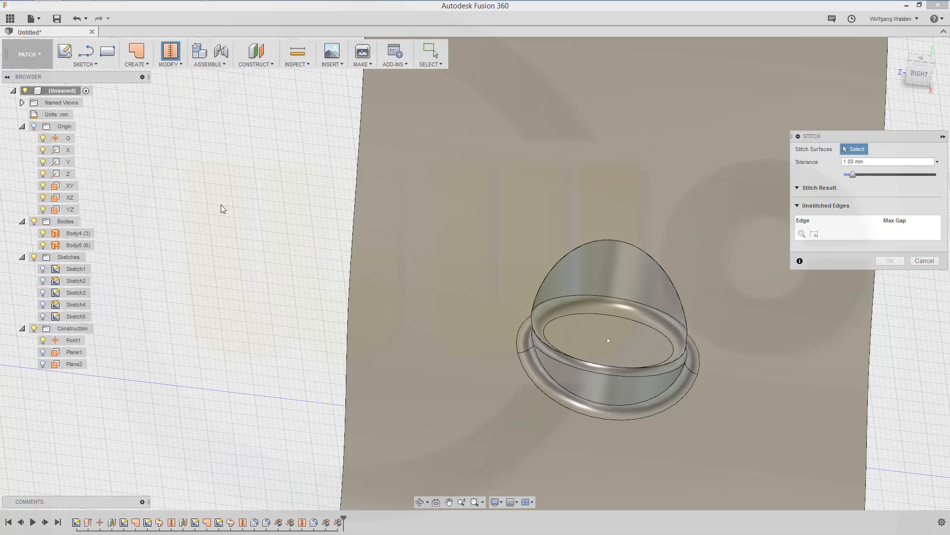
left_click(588, 275)
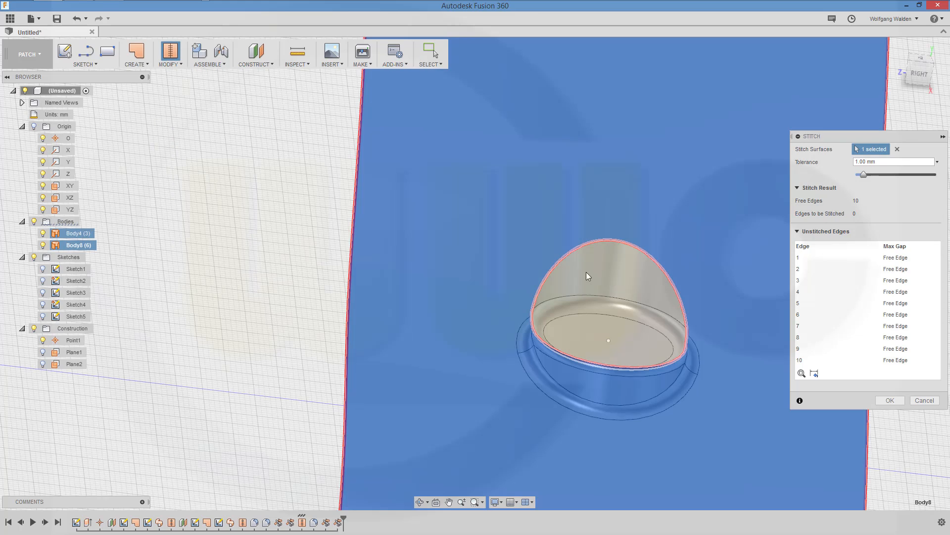
left_click(889, 400)
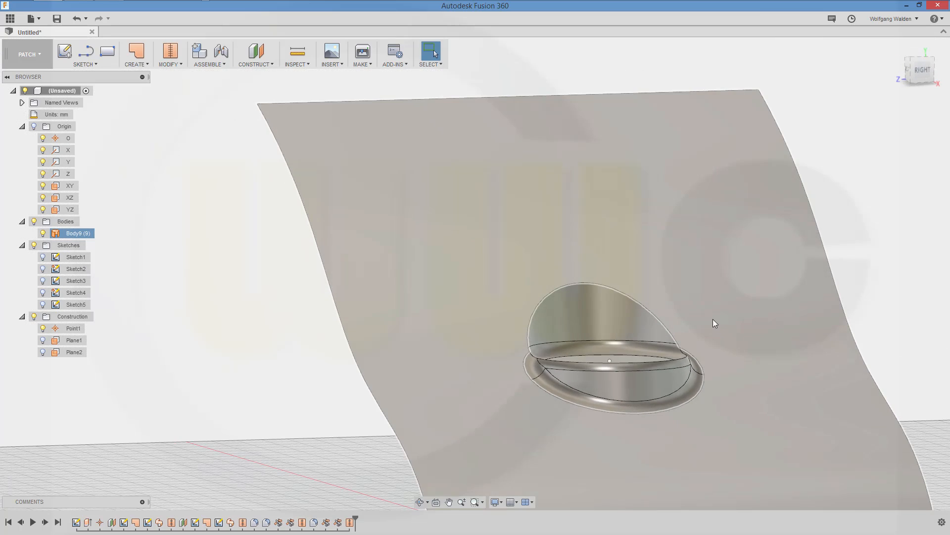
Fillet the curved edge where the cap meets the surface.
left_click(170, 54)
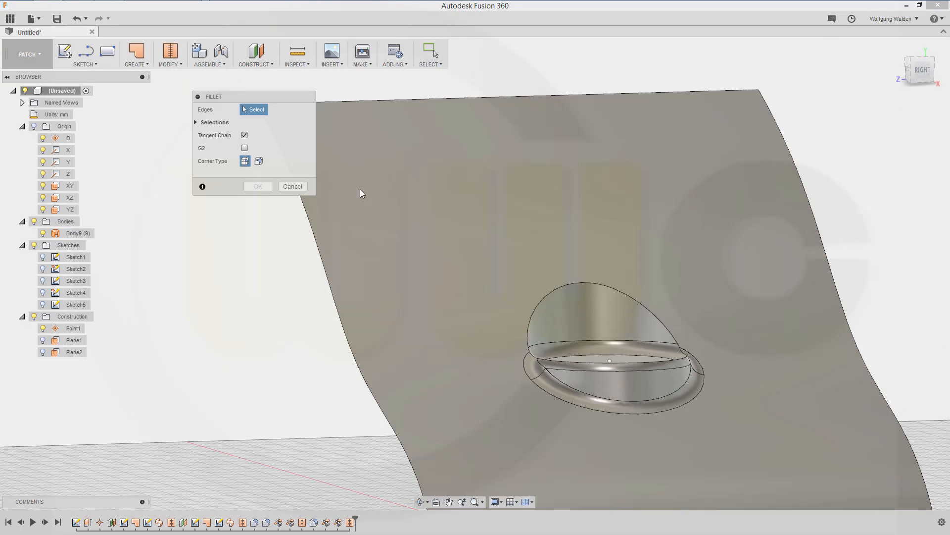
left_click(551, 292)
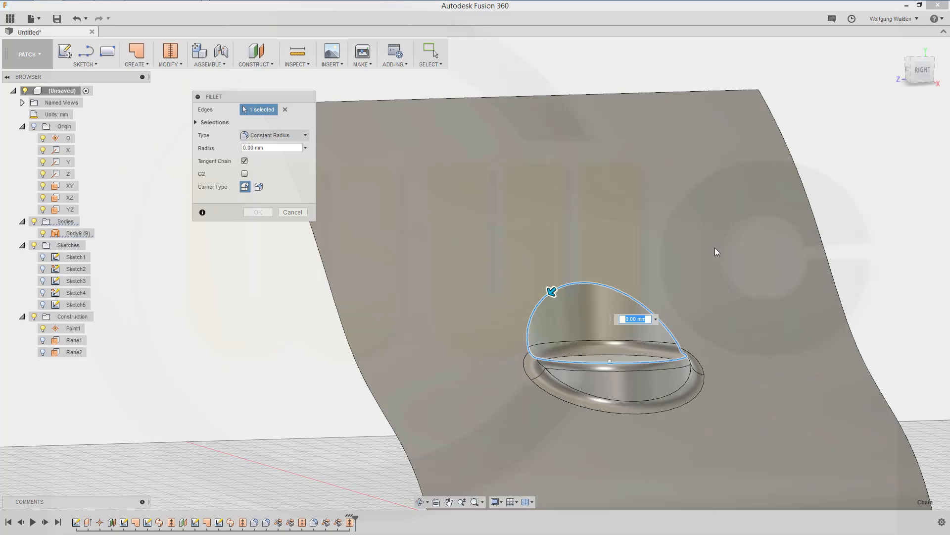
left_click(257, 211)
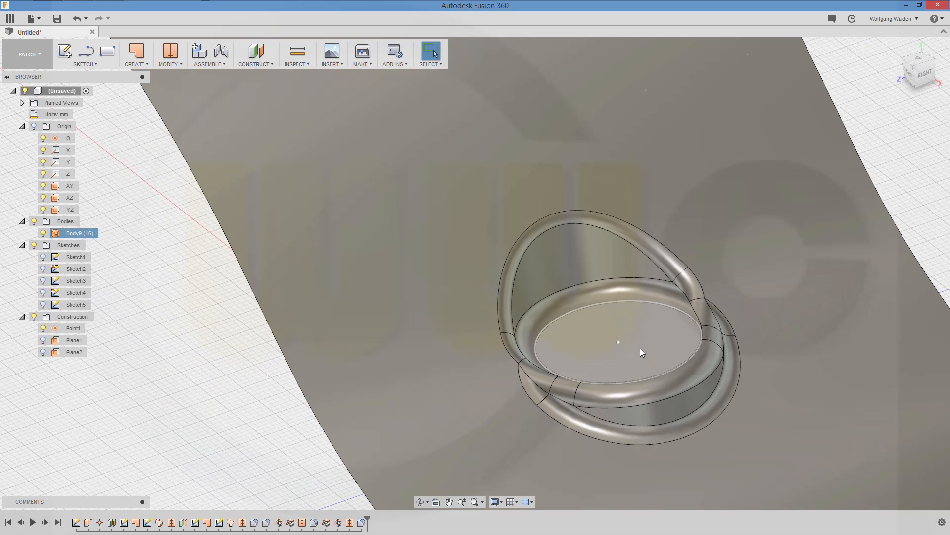
mouse_move(600, 352)
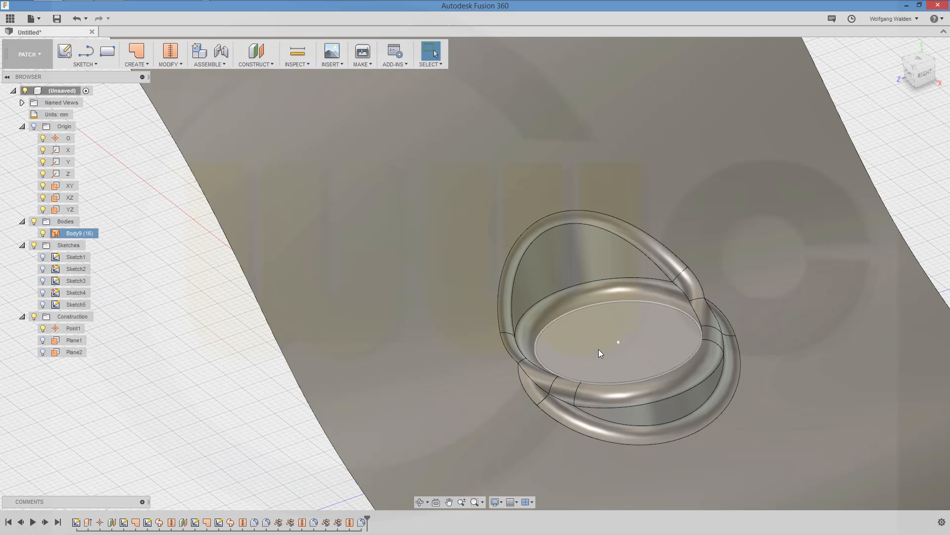
mouse_move(605, 340)
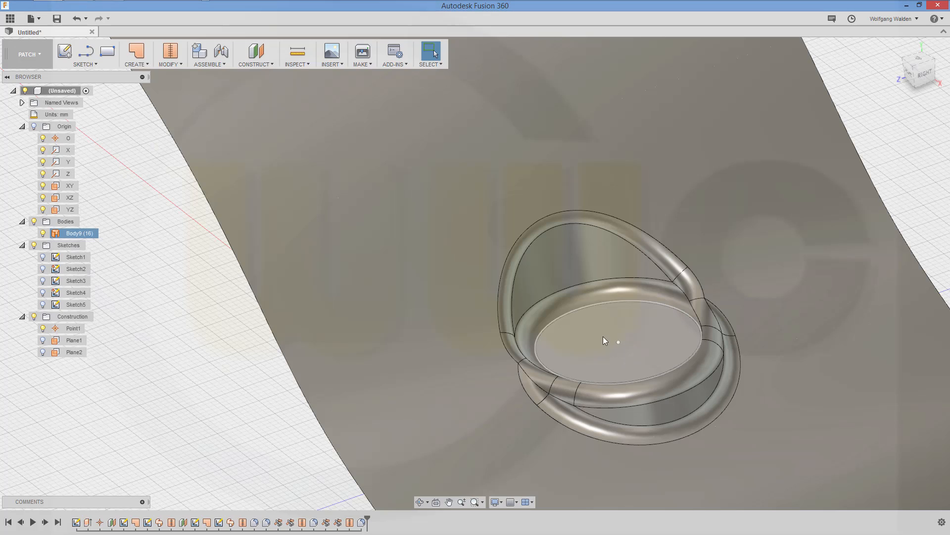
mouse_move(611, 340)
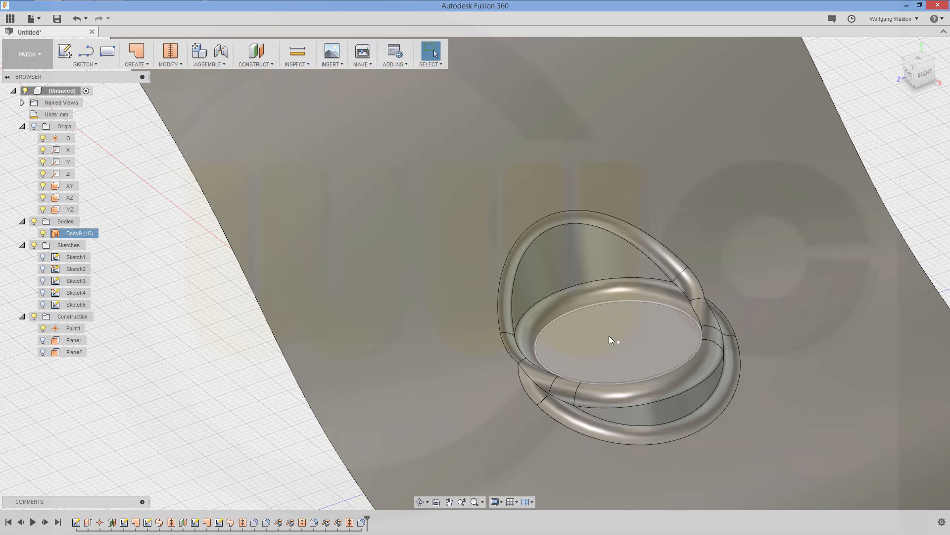
mouse_move(597, 334)
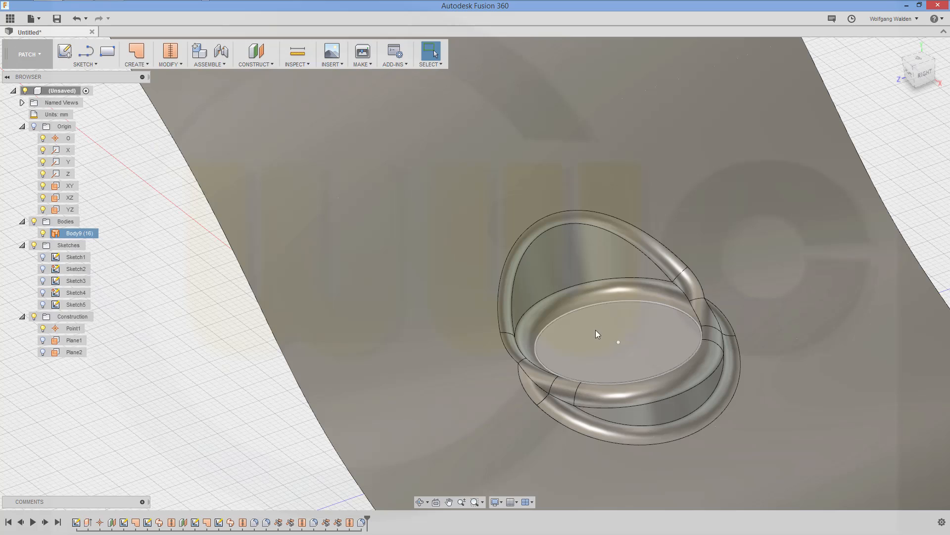
mouse_move(591, 353)
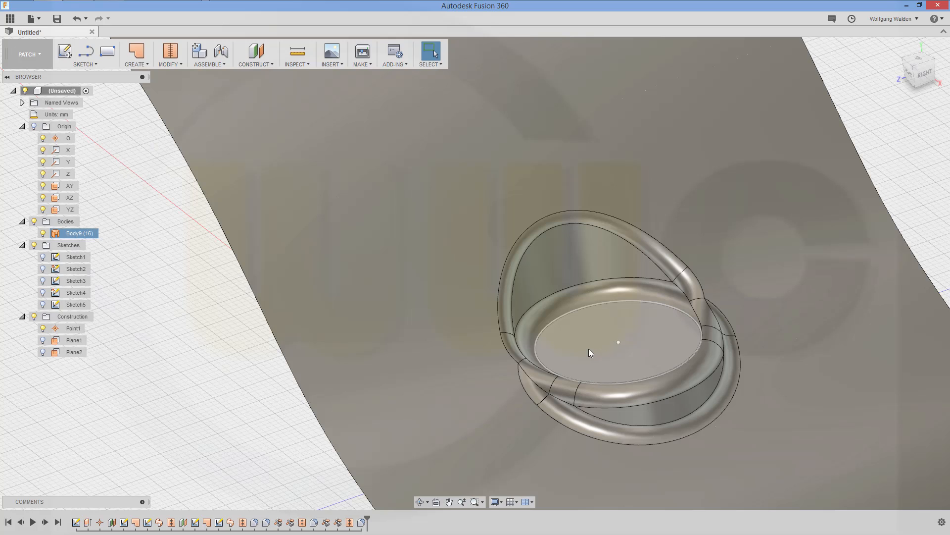
mouse_move(586, 345)
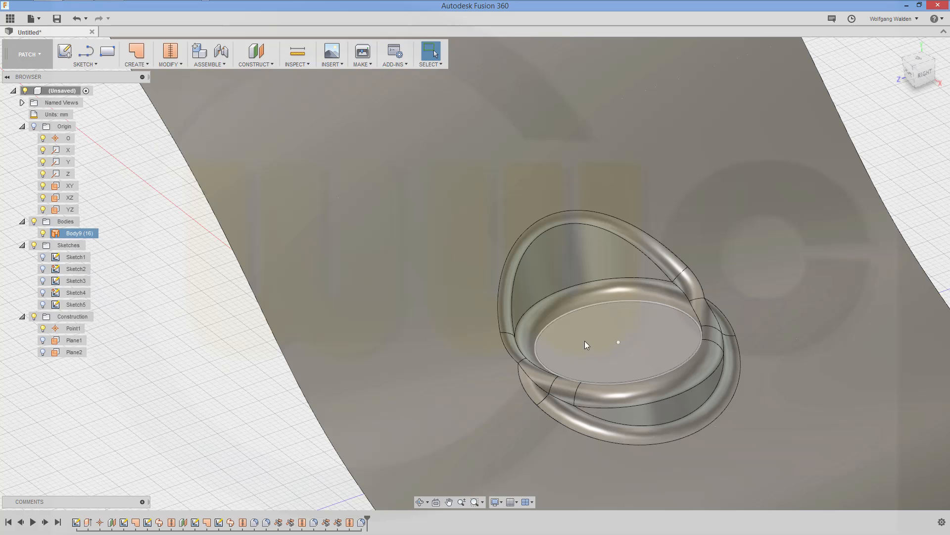